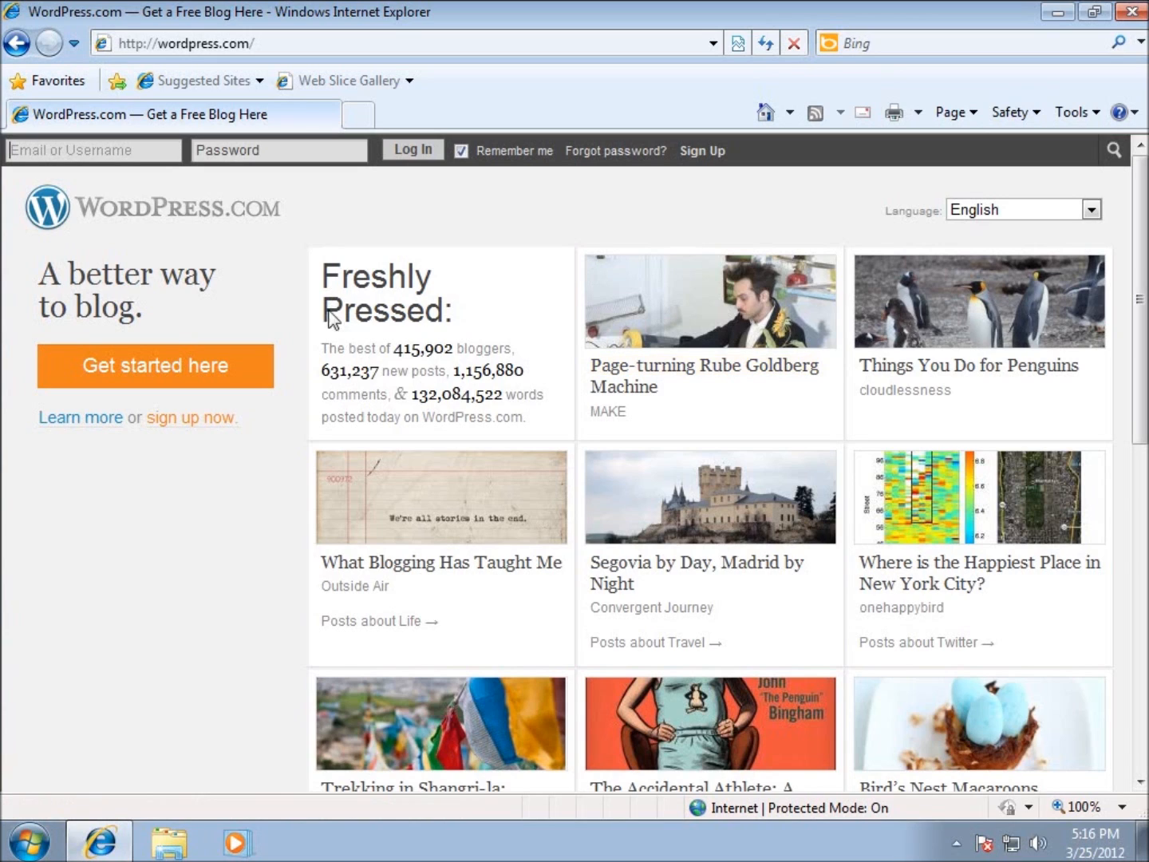
{"action": "mouse_move", "coordinate": [247, 62]}
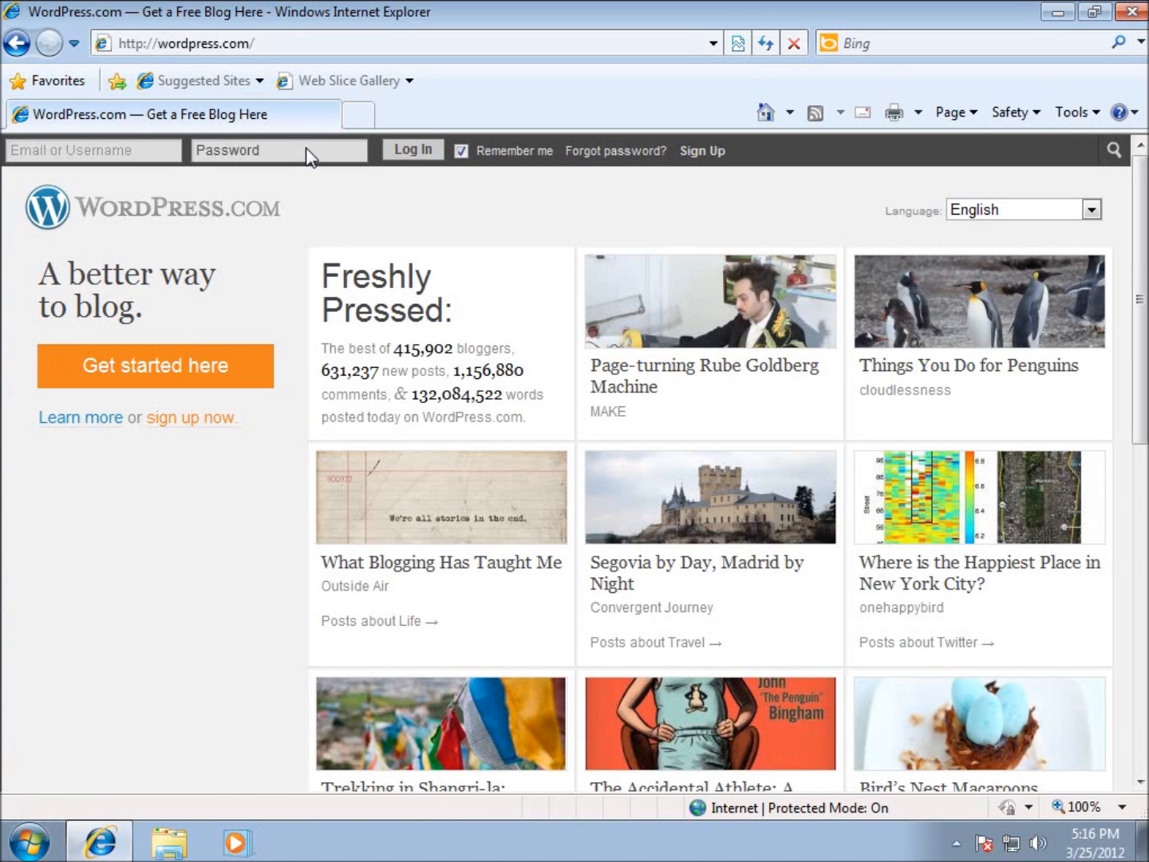
{"action": "mouse_move", "coordinate": [301, 65]}
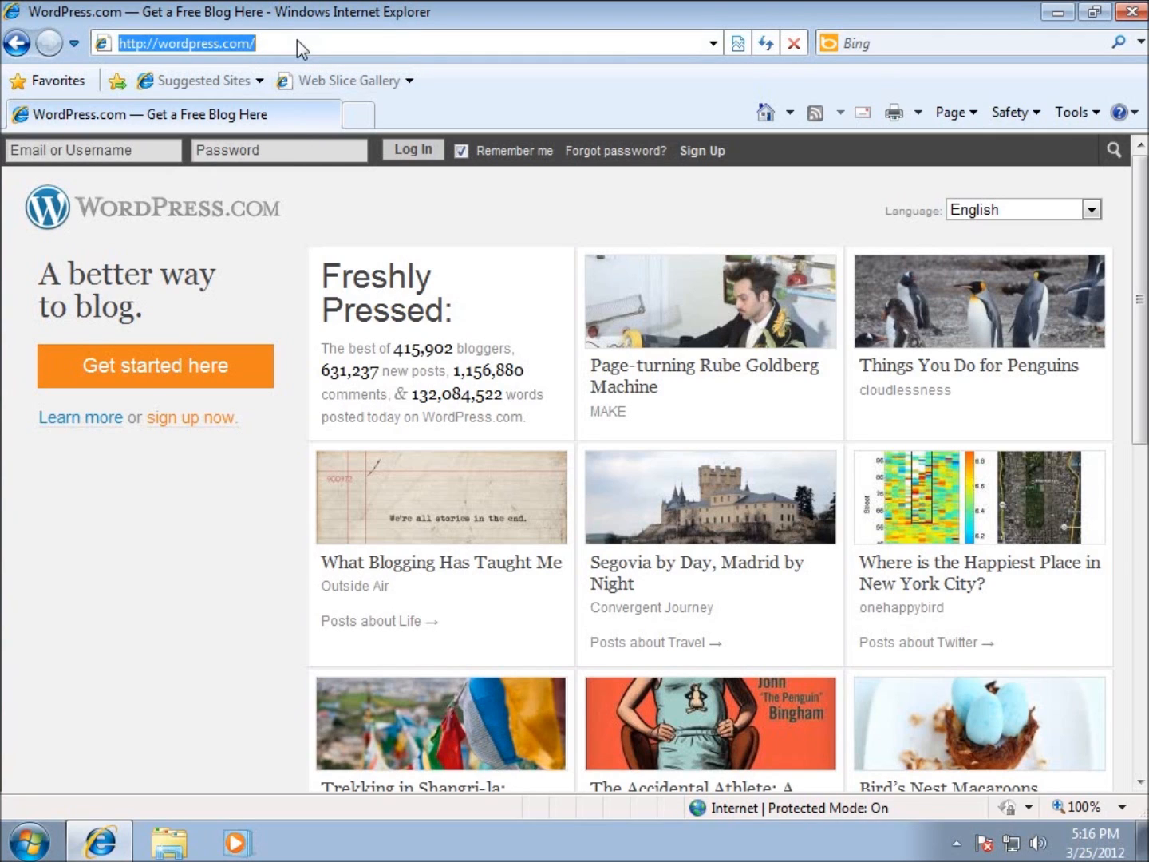
Begin entering the lecturesnippets address so matching blog suggestions appear.
{"action": "type", "text": "lelc"}
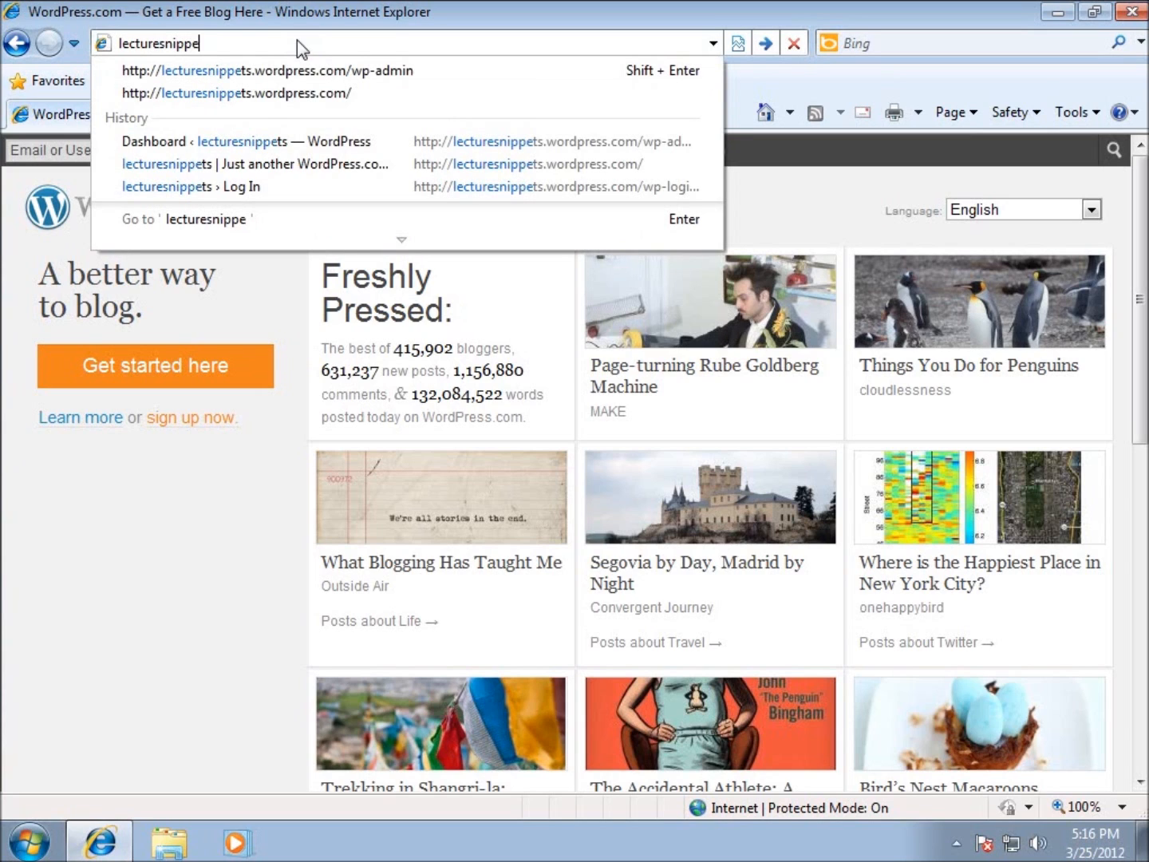
Load lecturesnippets.wordpress.com and scroll through the Hello world! post and sidebar links.
{"action": "left_click", "coordinate": [236, 93]}
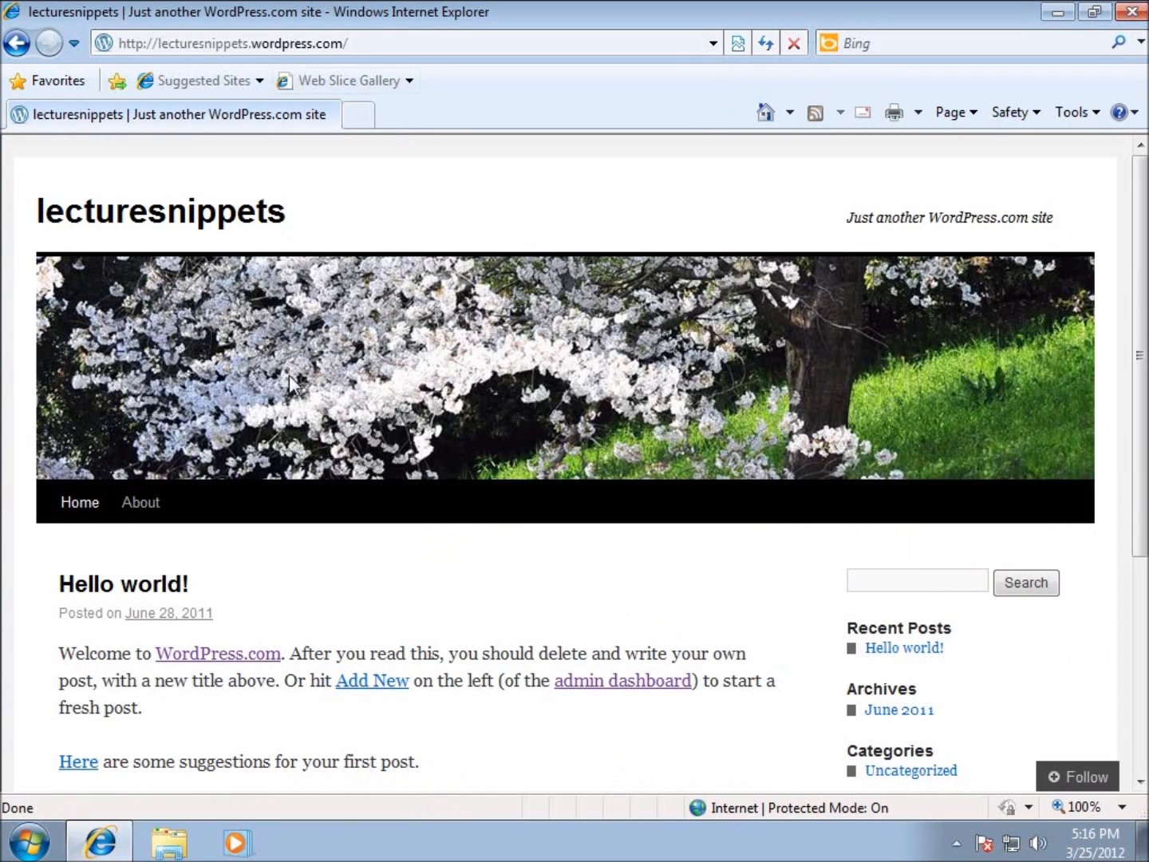
{"action": "mouse_move", "coordinate": [407, 287]}
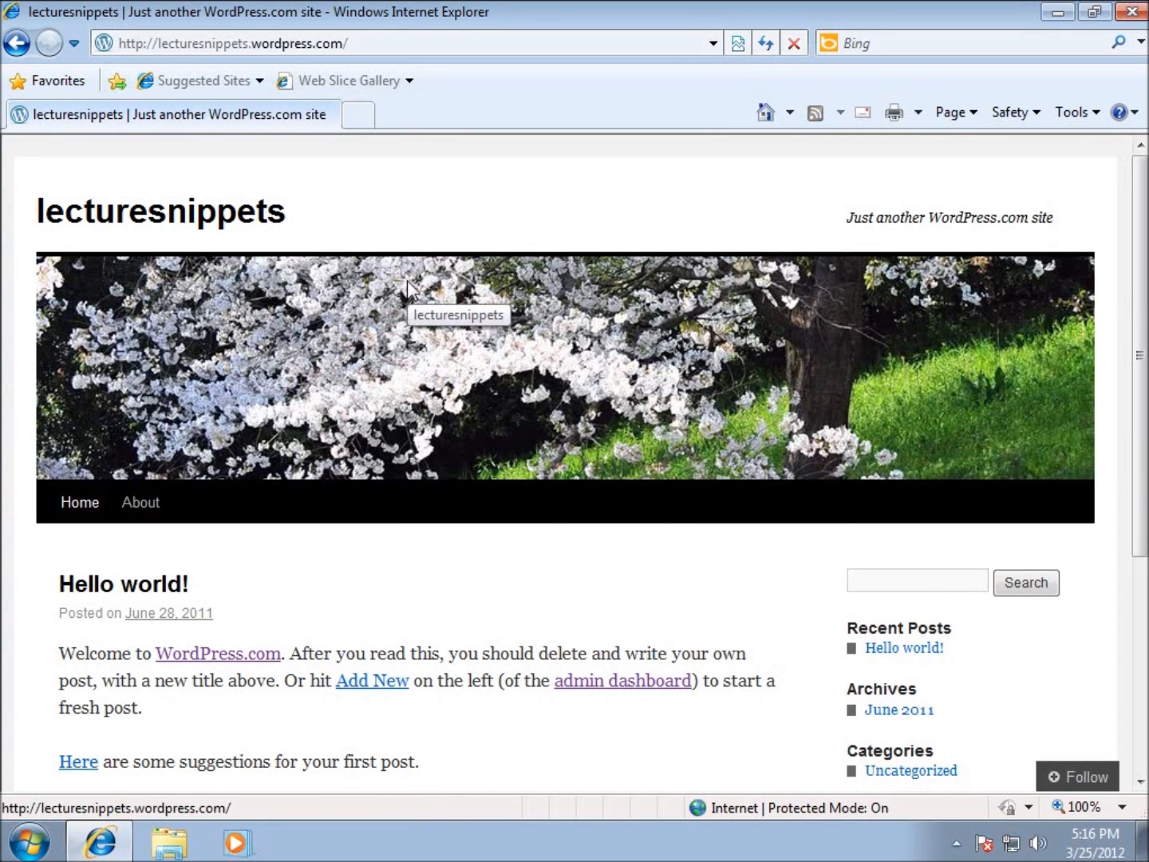
{"action": "mouse_move", "coordinate": [206, 55]}
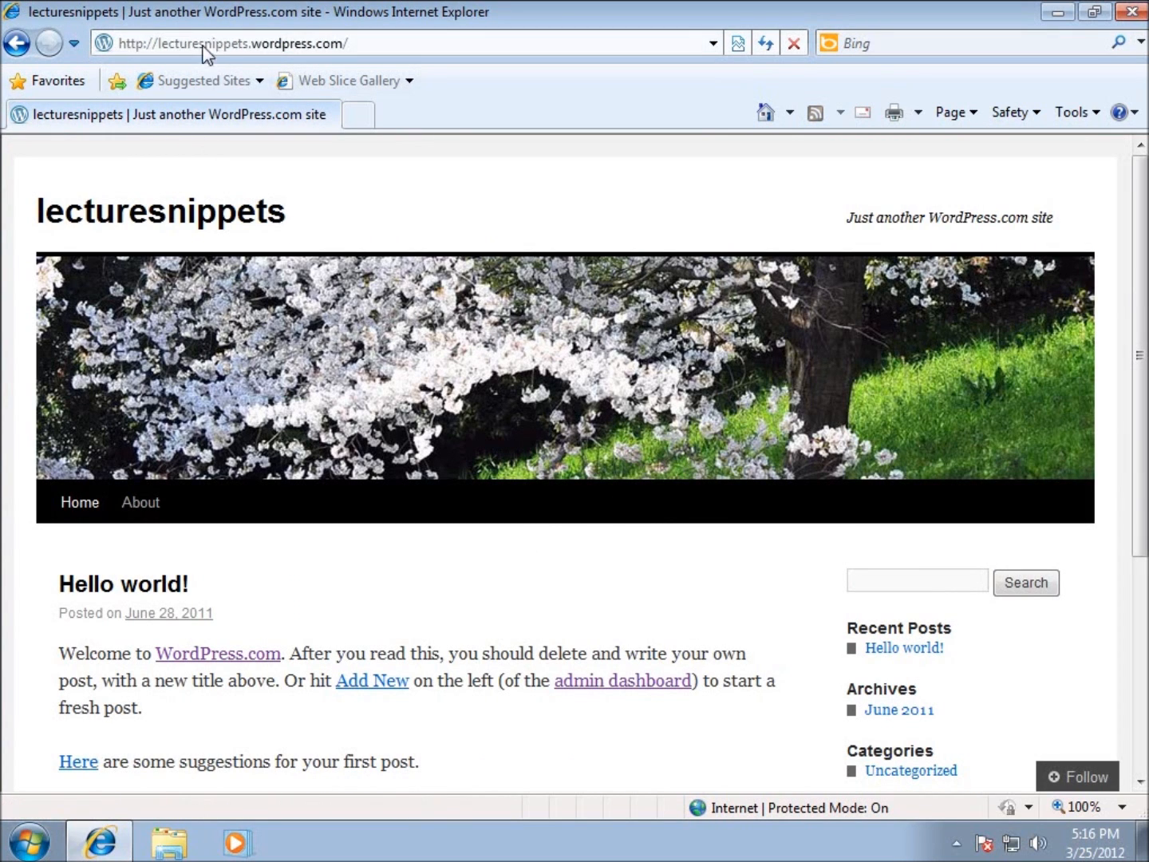
{"action": "mouse_move", "coordinate": [508, 455]}
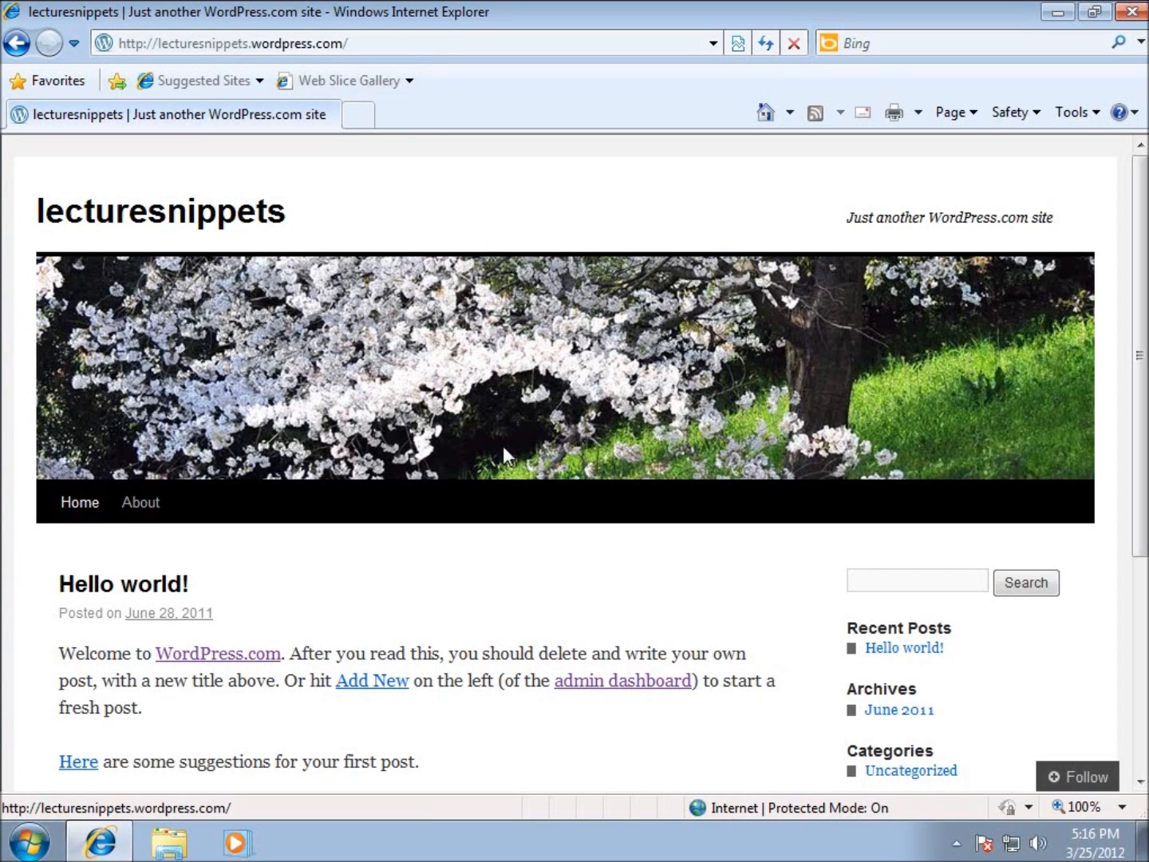
{"action": "mouse_move", "coordinate": [537, 476]}
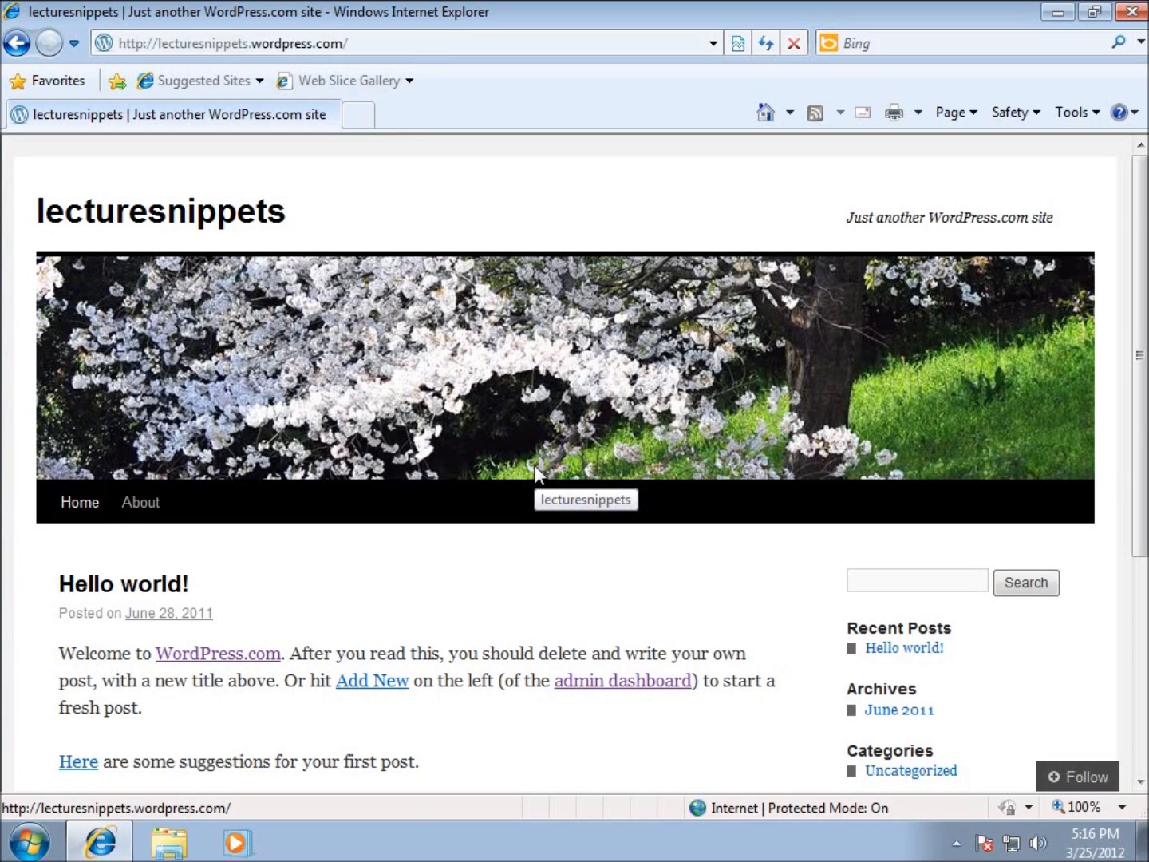
{"action": "scroll", "scroll_direction": "down", "scroll_amount": 3}
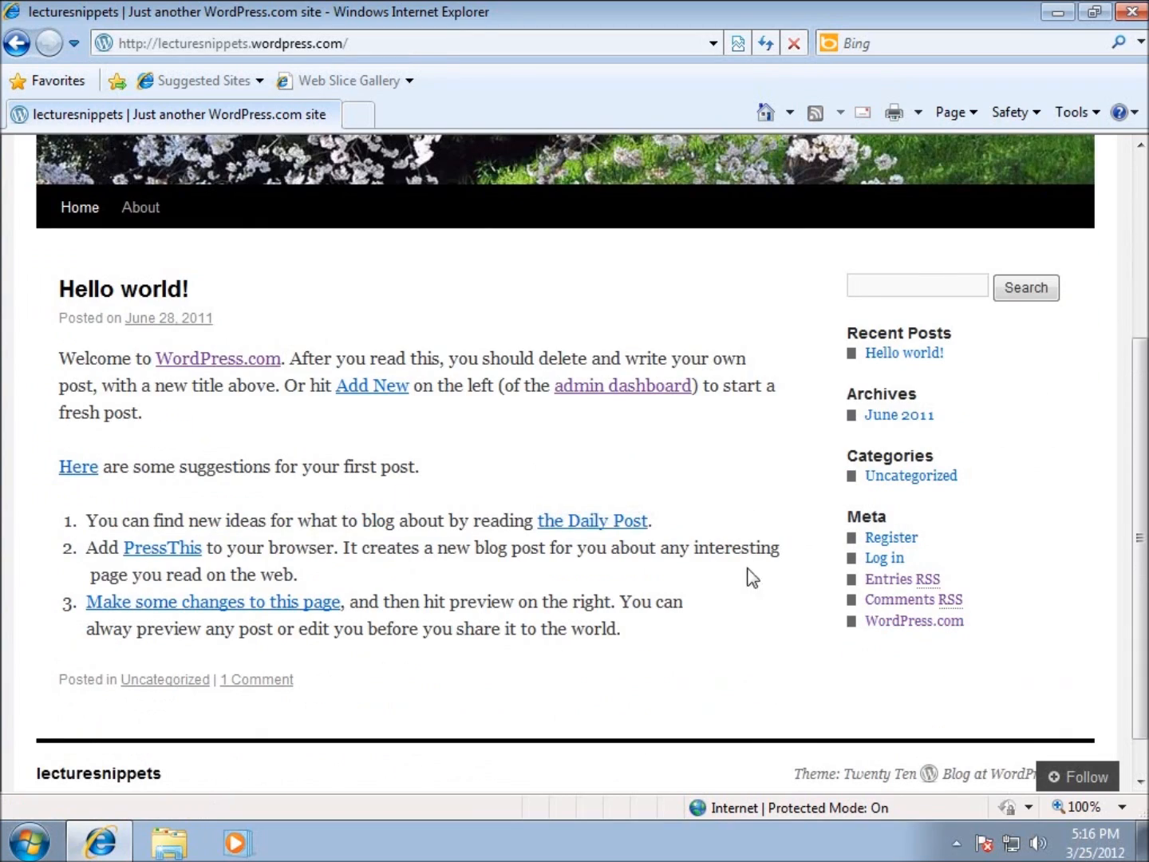
{"action": "scroll", "scroll_direction": "up", "scroll_amount": 3}
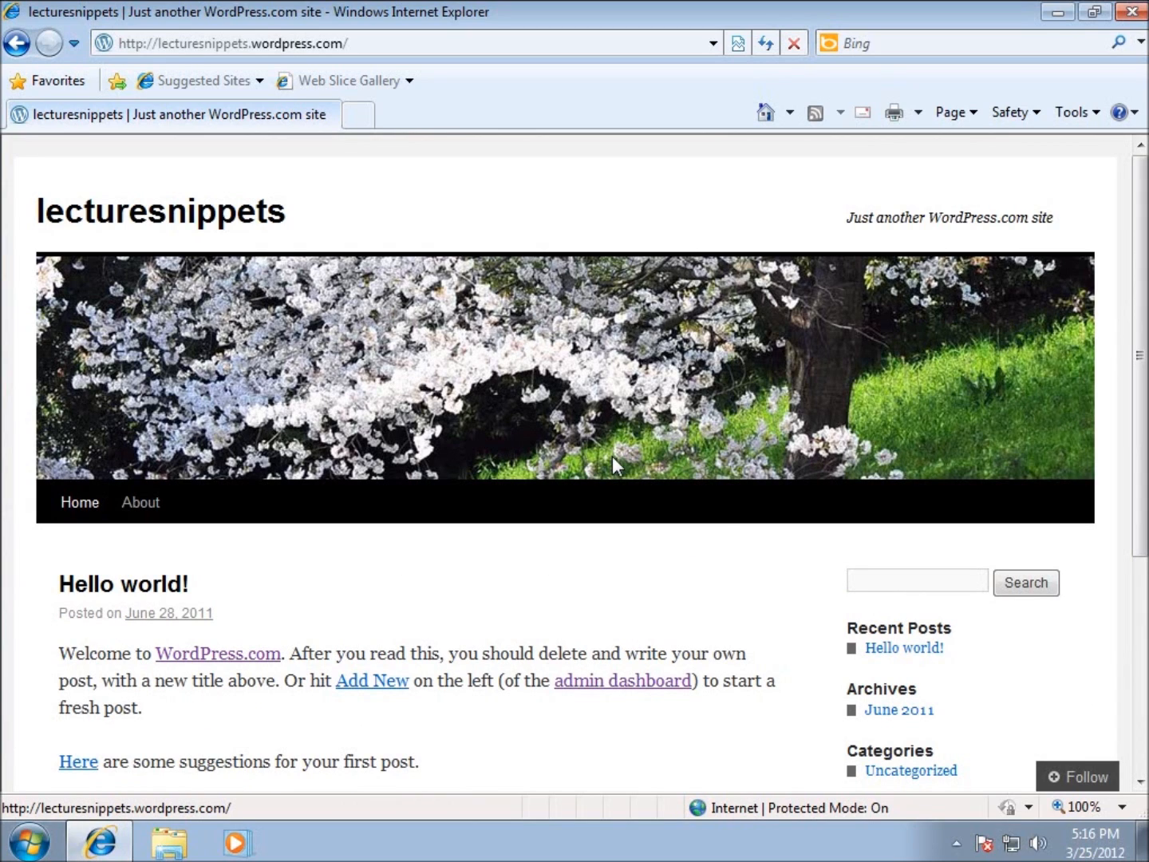
{"action": "mouse_move", "coordinate": [1115, 592]}
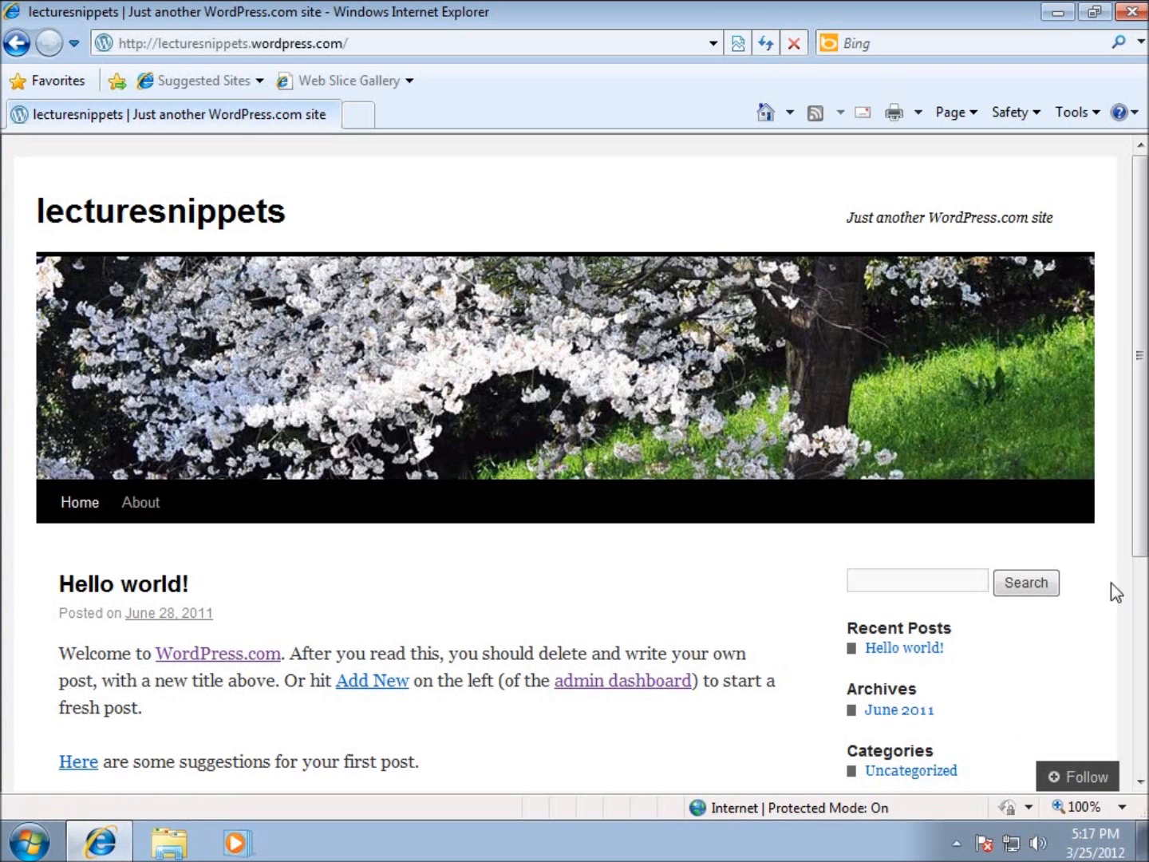
{"action": "scroll", "scroll_direction": "down", "scroll_amount": 3}
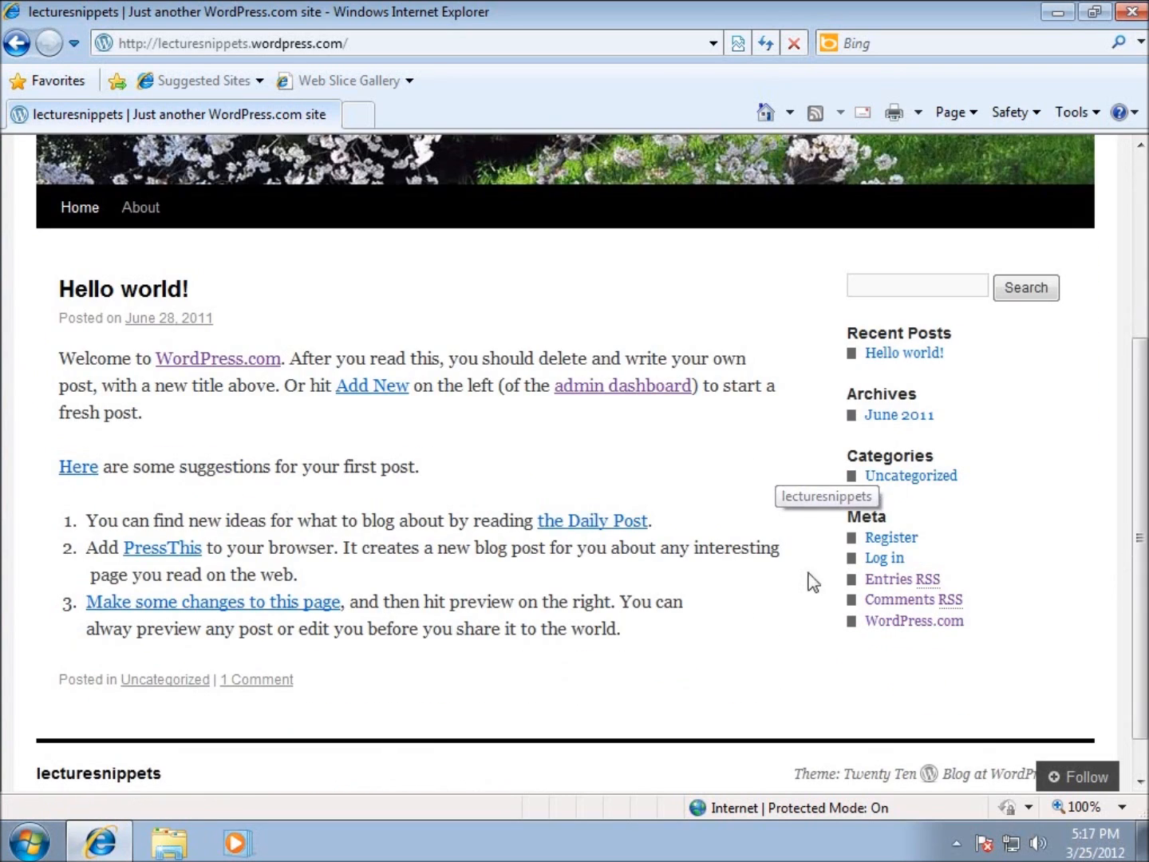
{"action": "mouse_move", "coordinate": [525, 542]}
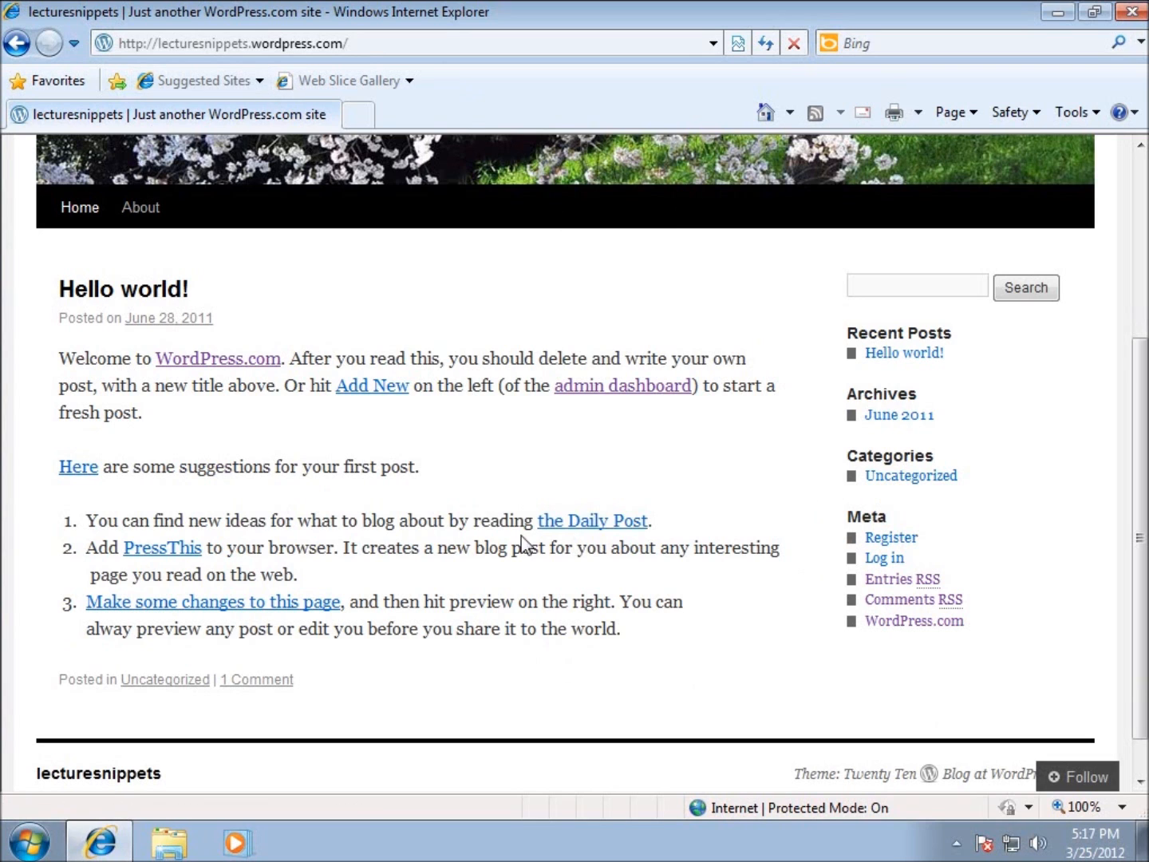
{"action": "mouse_move", "coordinate": [659, 428]}
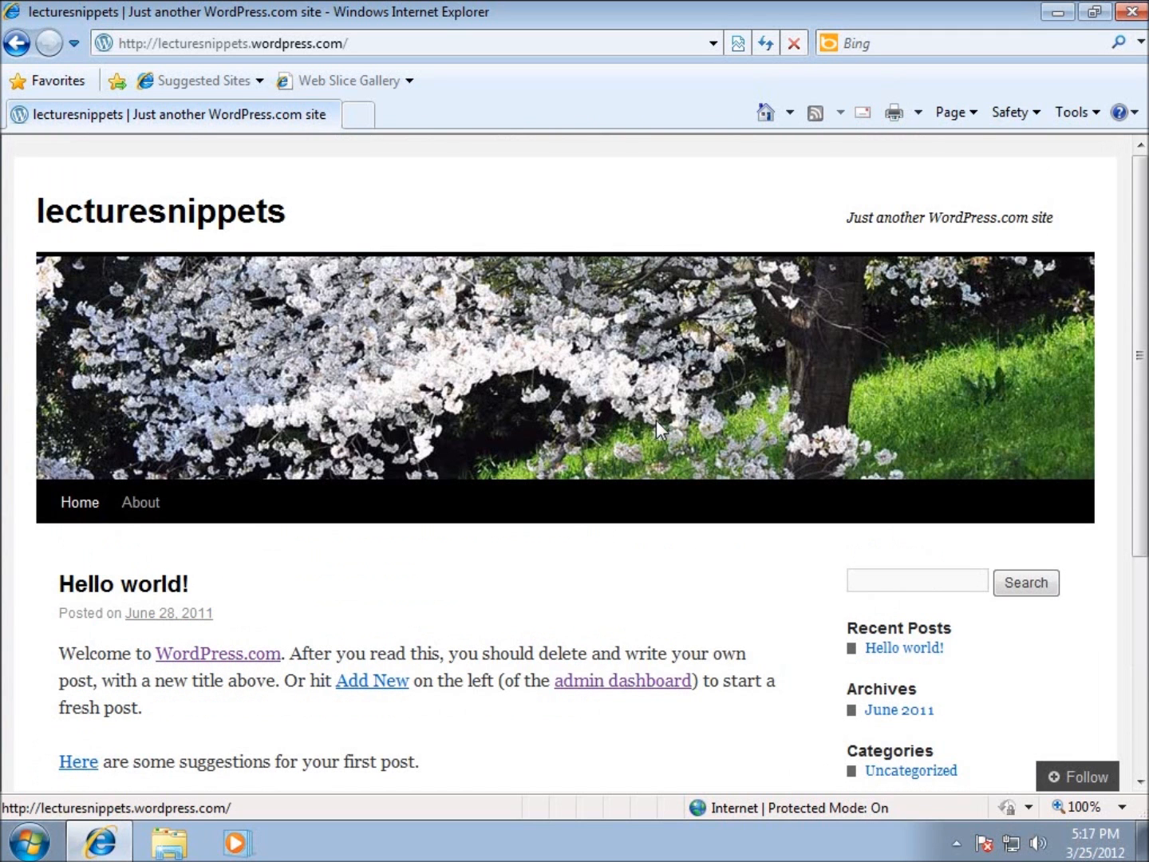
{"action": "mouse_move", "coordinate": [520, 594]}
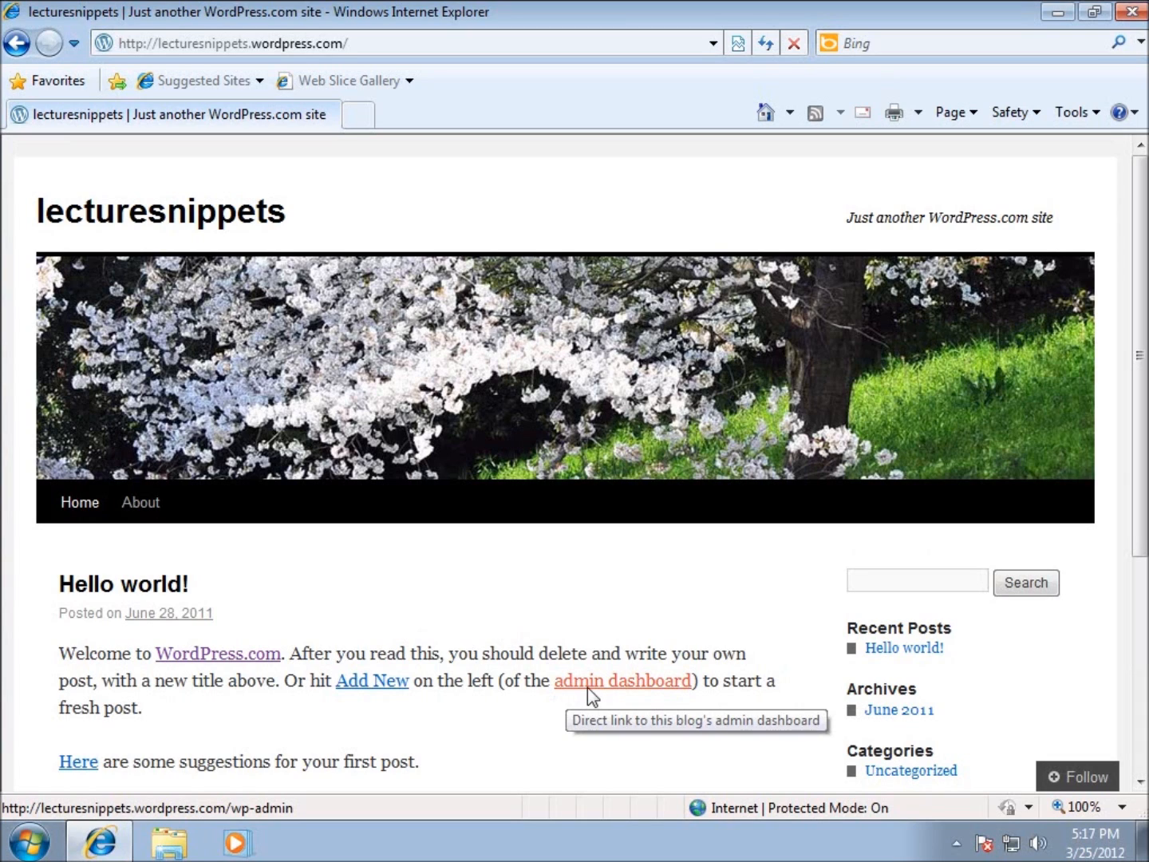
{"action": "mouse_move", "coordinate": [622, 680]}
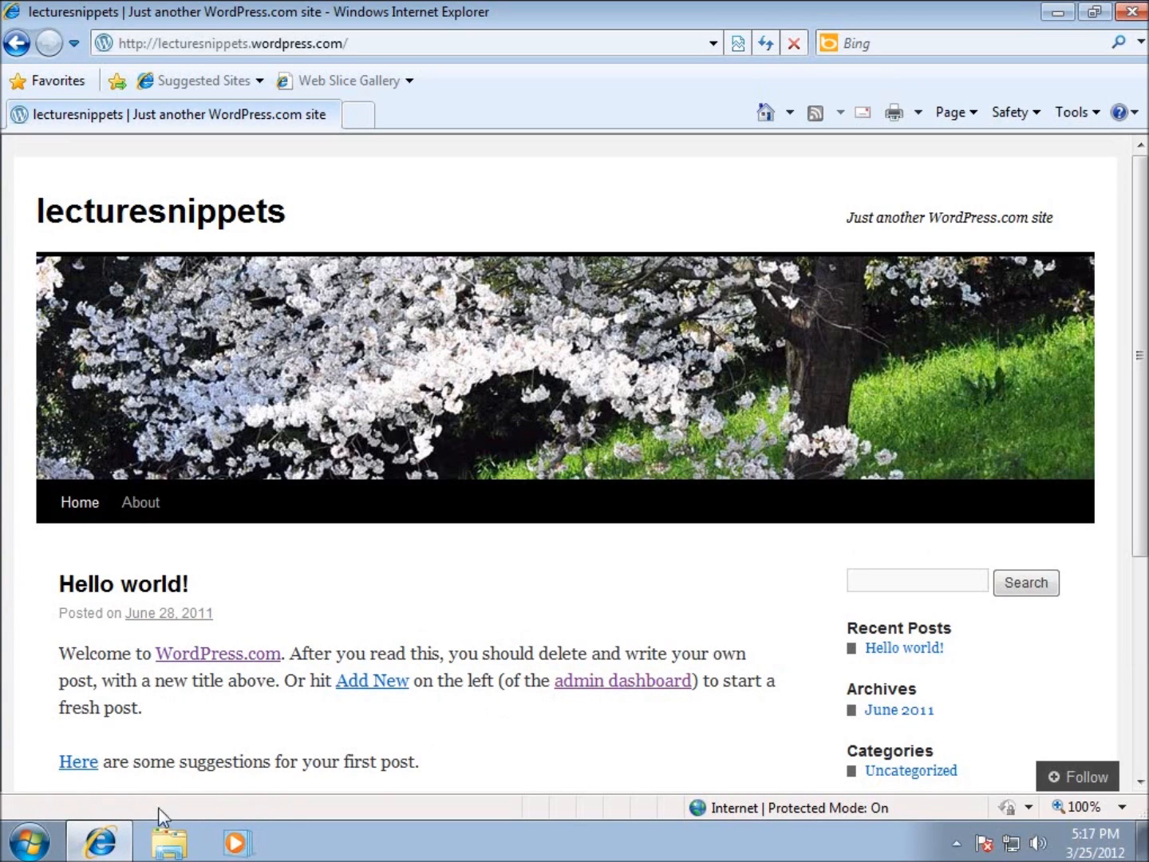
{"action": "mouse_move", "coordinate": [622, 680]}
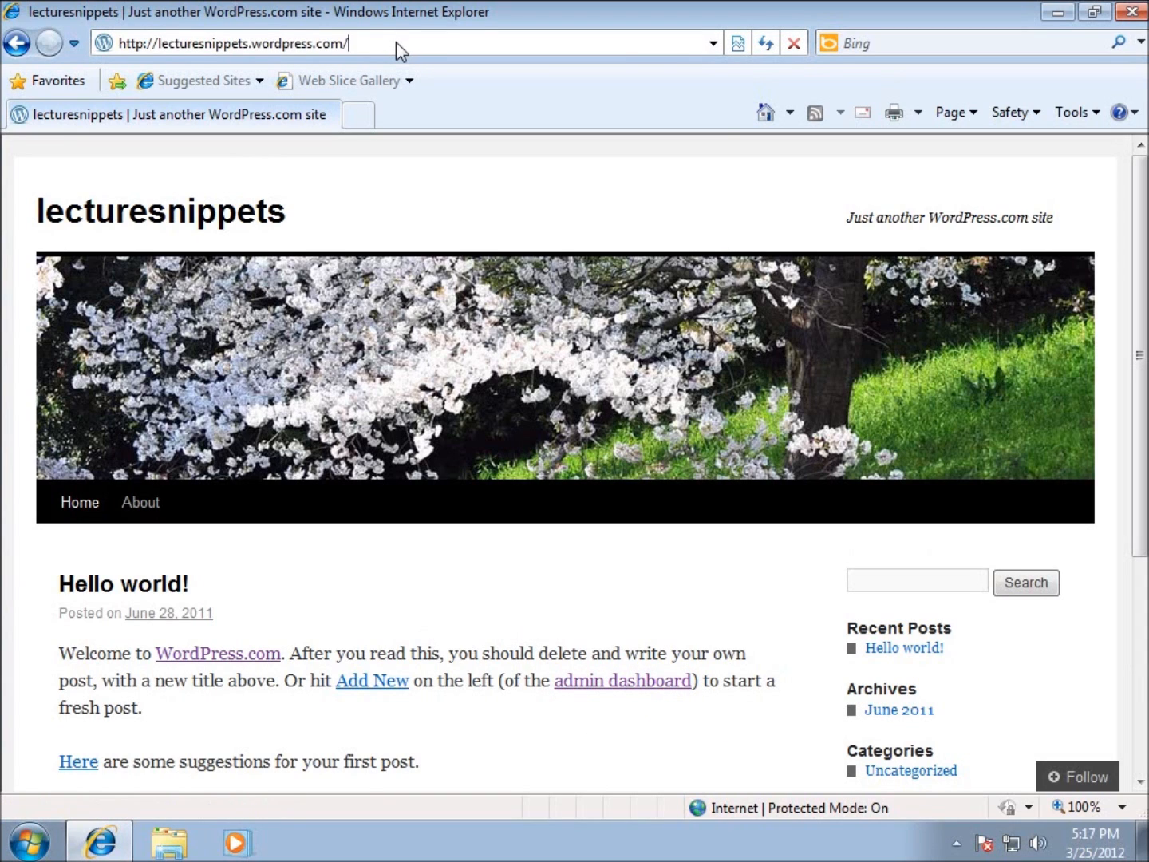
Add /wp-admin to the blog address to reach the WordPress.com login page.
{"action": "type", "text": "/wp-admin"}
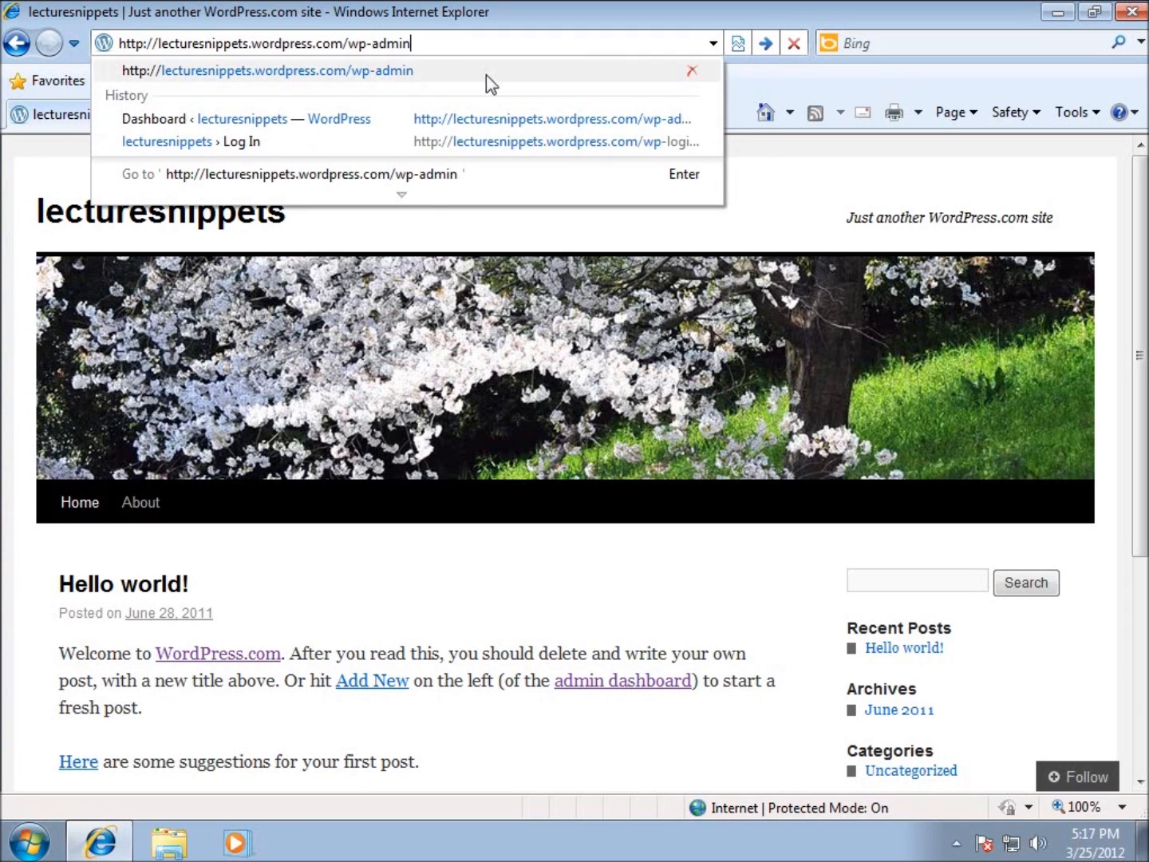
{"action": "mouse_move", "coordinate": [318, 71]}
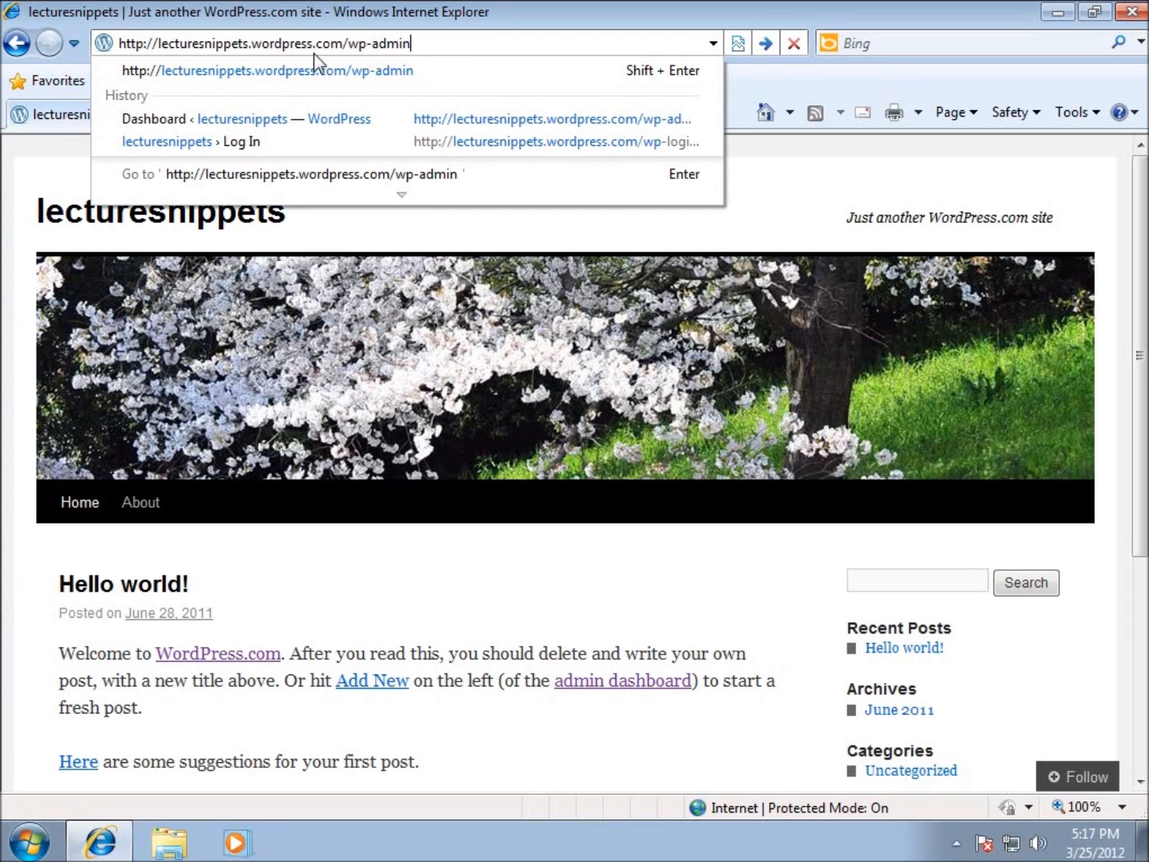
{"action": "mouse_move", "coordinate": [415, 51]}
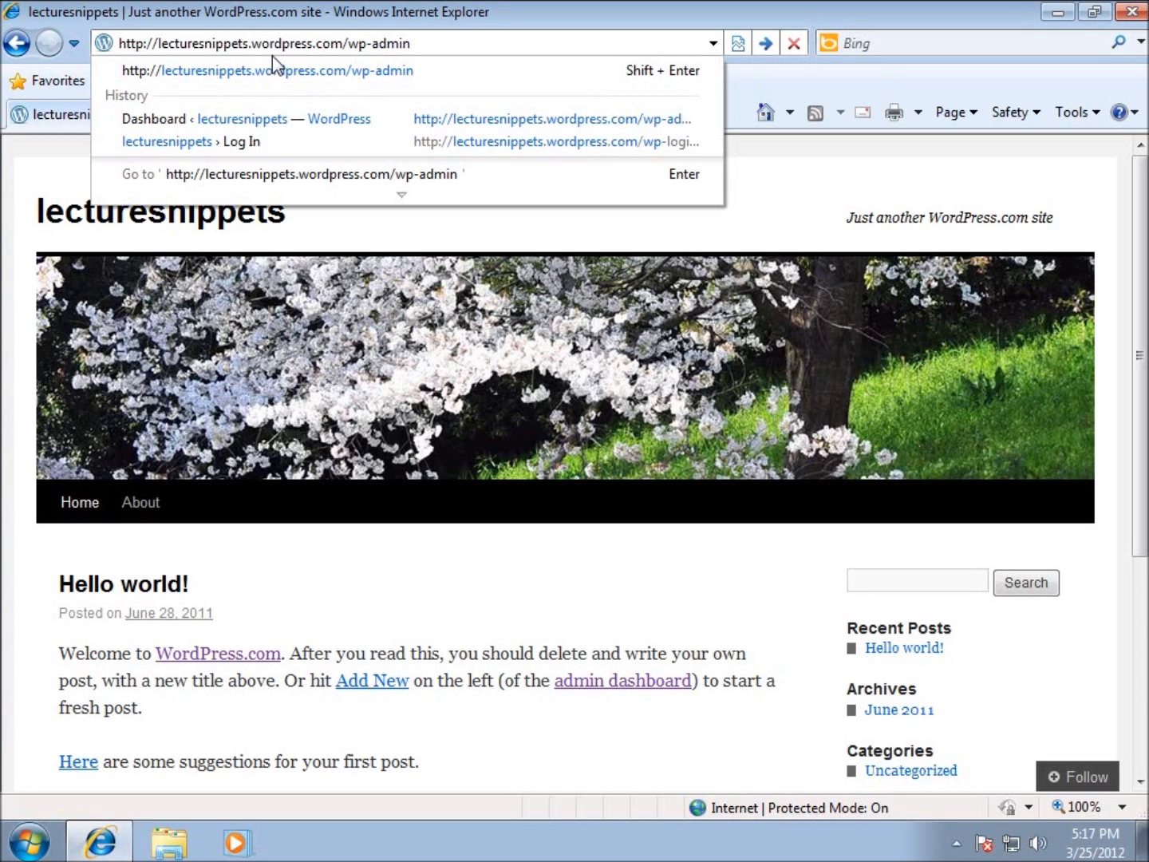
{"action": "mouse_move", "coordinate": [265, 57]}
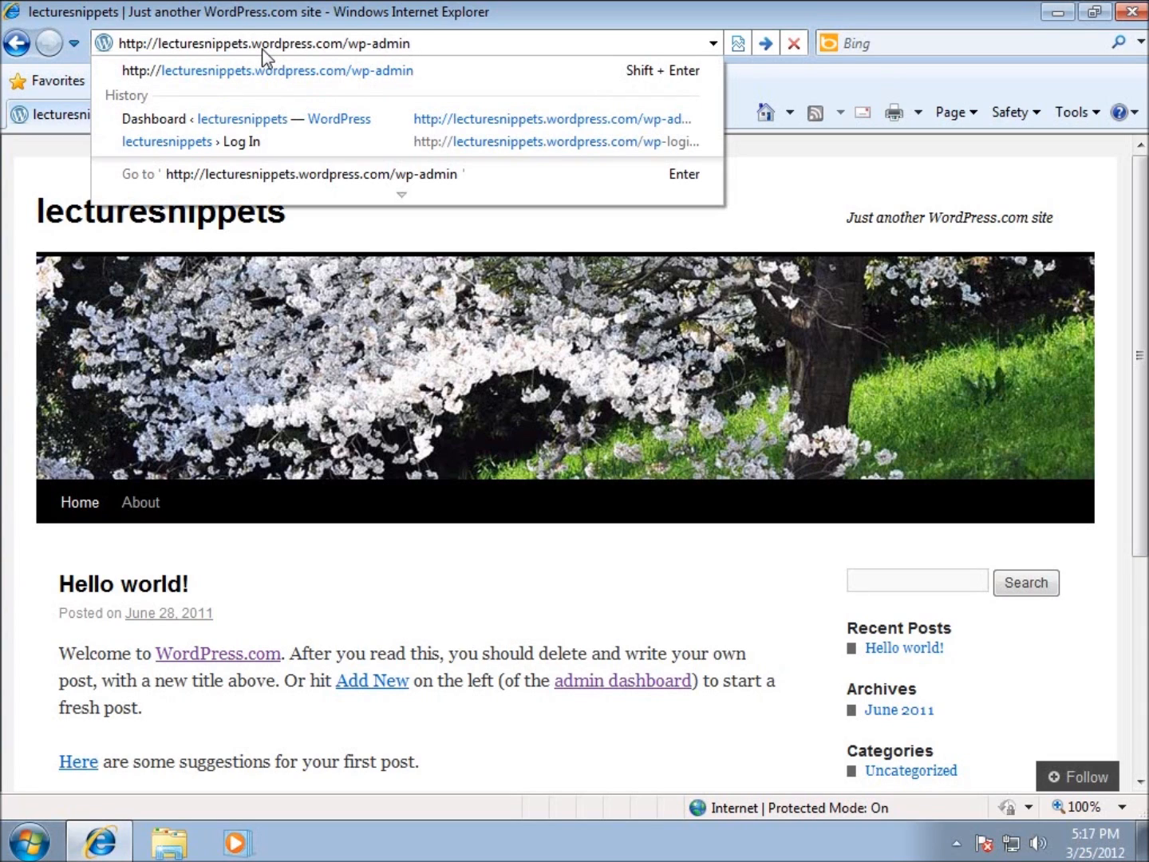
{"action": "mouse_move", "coordinate": [338, 54]}
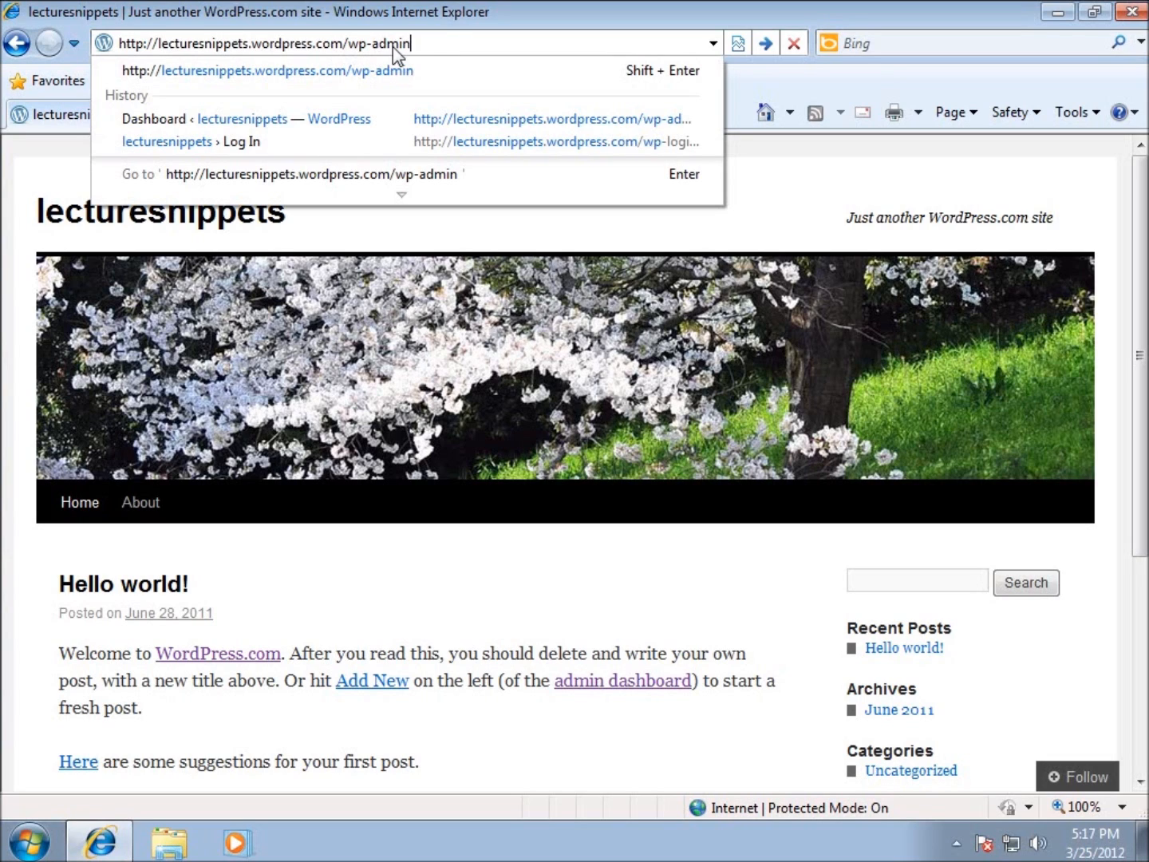
{"action": "mouse_move", "coordinate": [440, 55]}
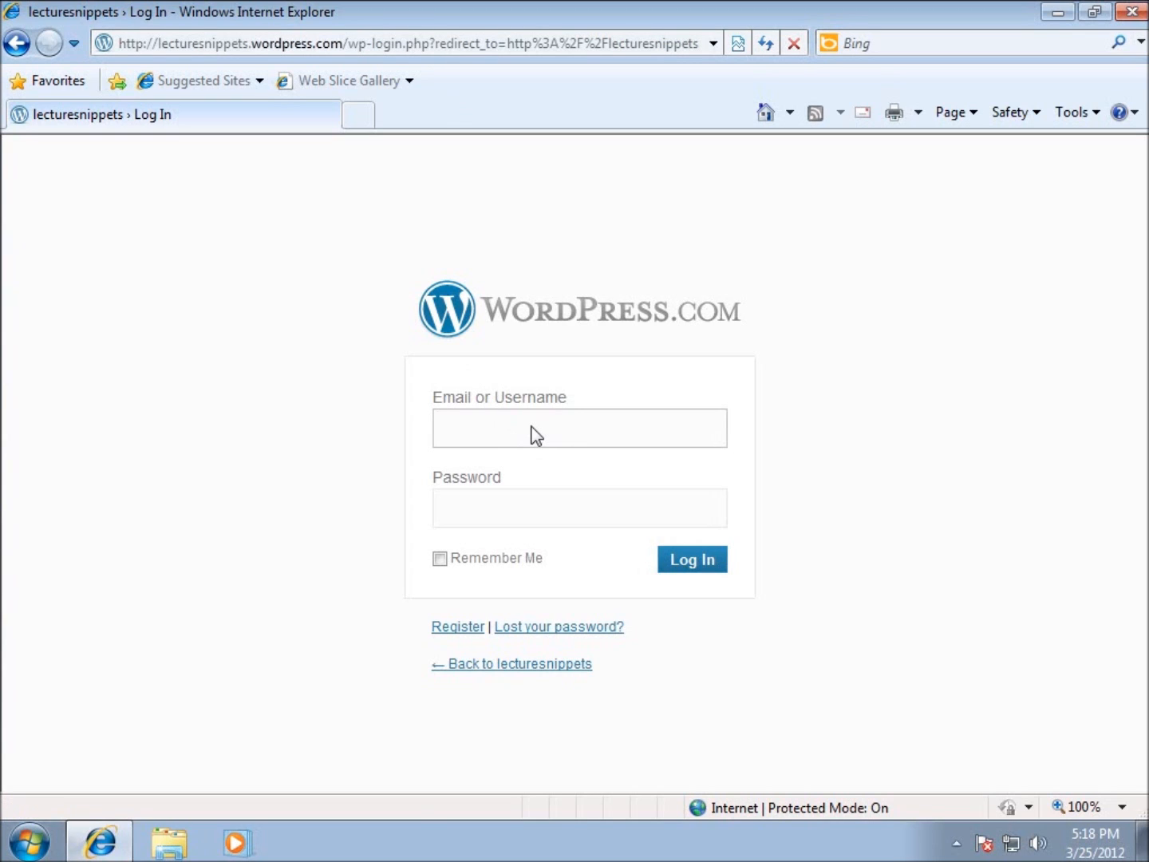
Log in with the lecturesnippets username and password to reach the Dashboard.
{"action": "type", "text": "lecturesnippets"}
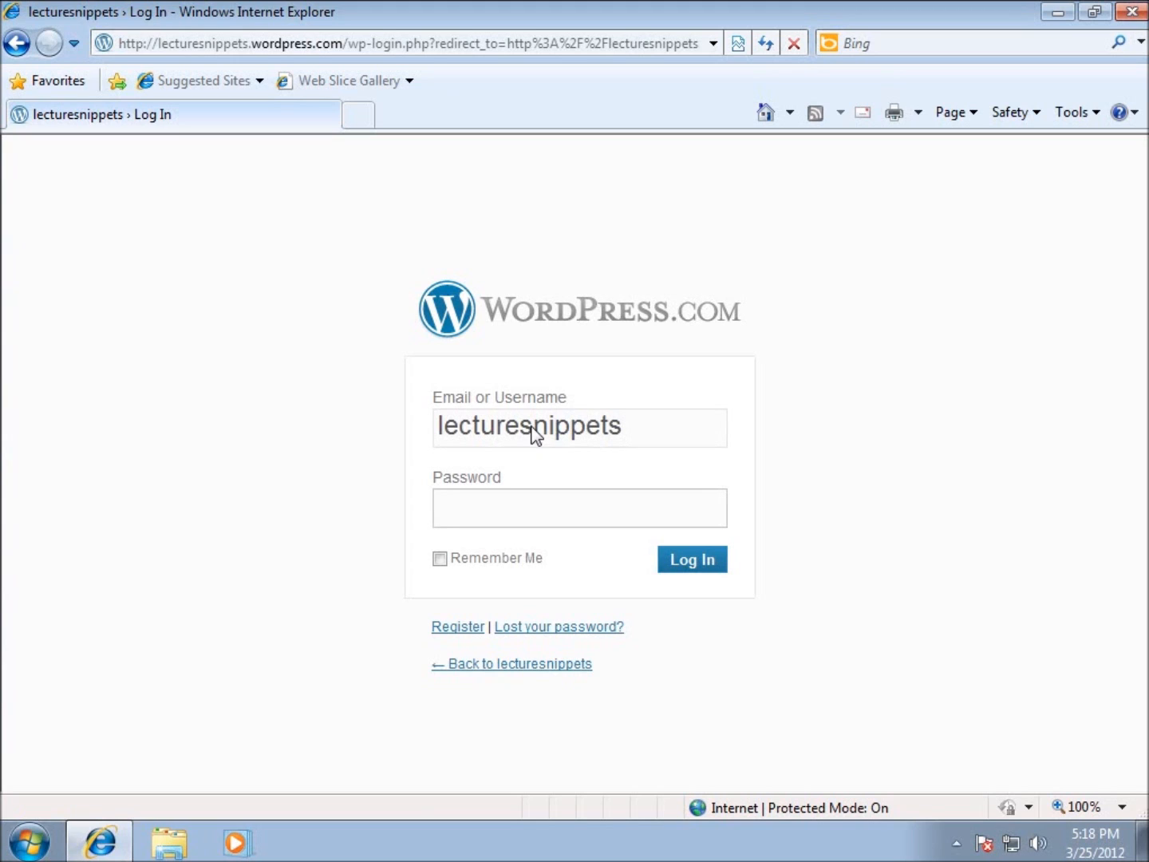
{"action": "type", "text": "••"}
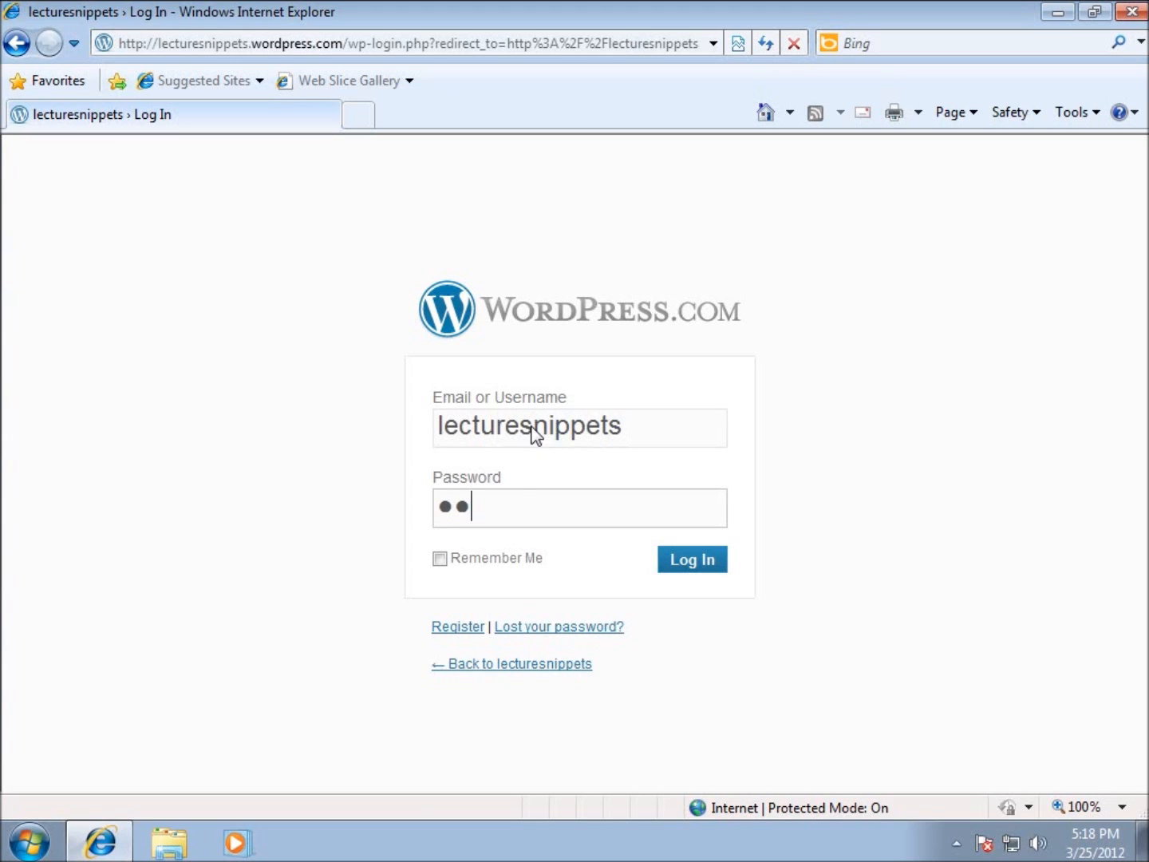
{"action": "left_click", "coordinate": [691, 558]}
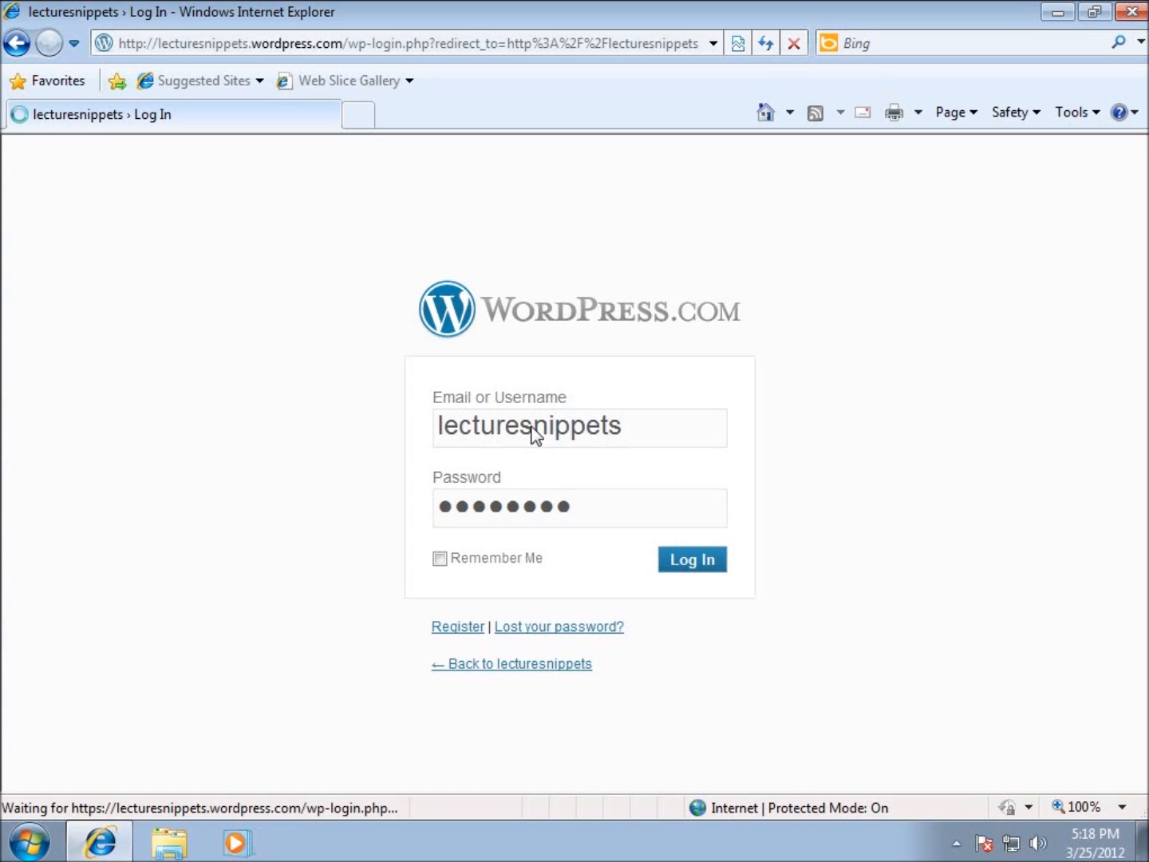
{"action": "left_click", "coordinate": [692, 559]}
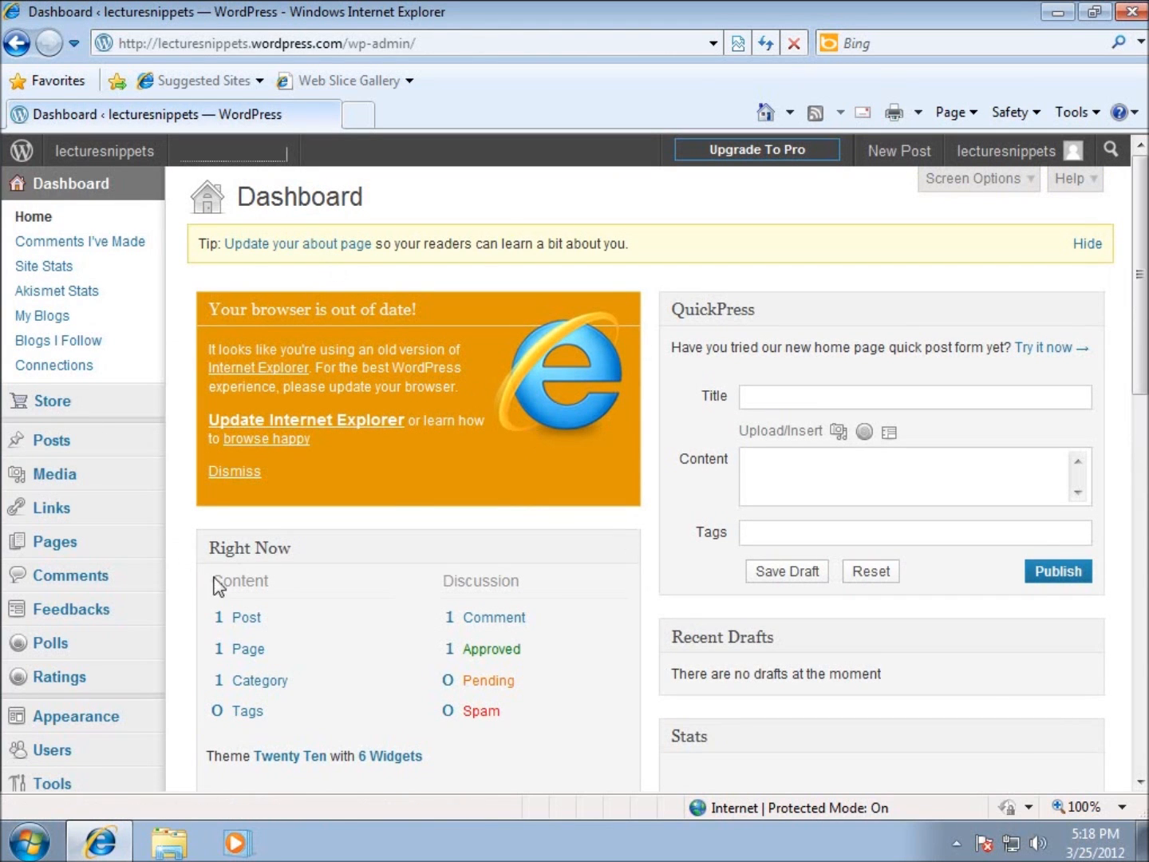
{"action": "mouse_move", "coordinate": [408, 555]}
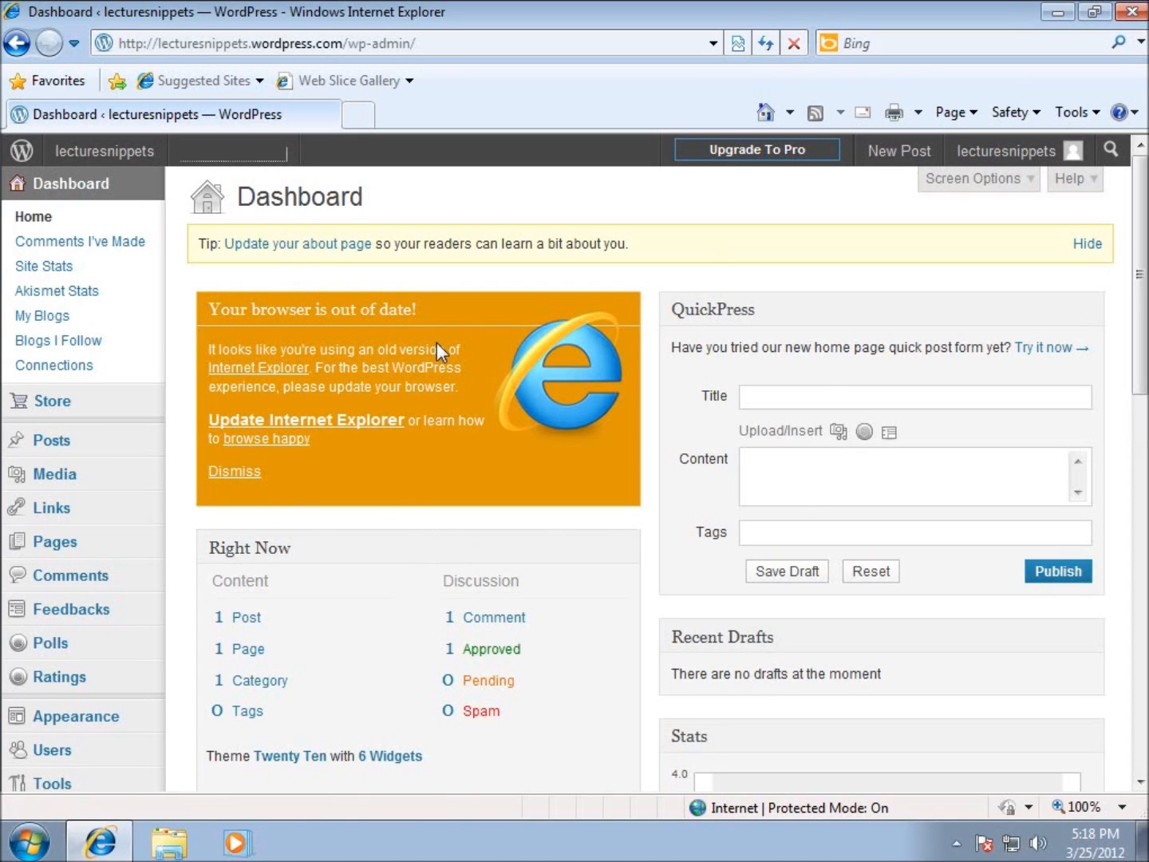
{"action": "mouse_move", "coordinate": [332, 653]}
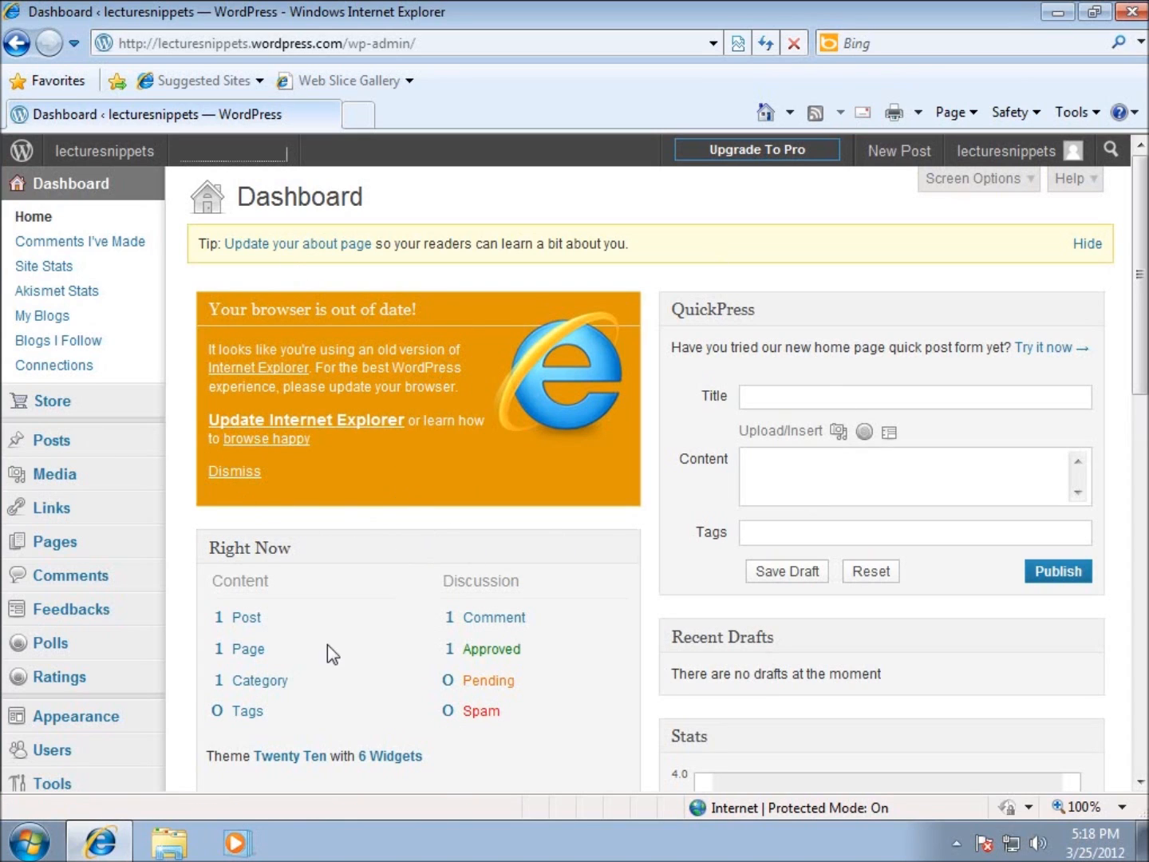
{"action": "mouse_move", "coordinate": [243, 353]}
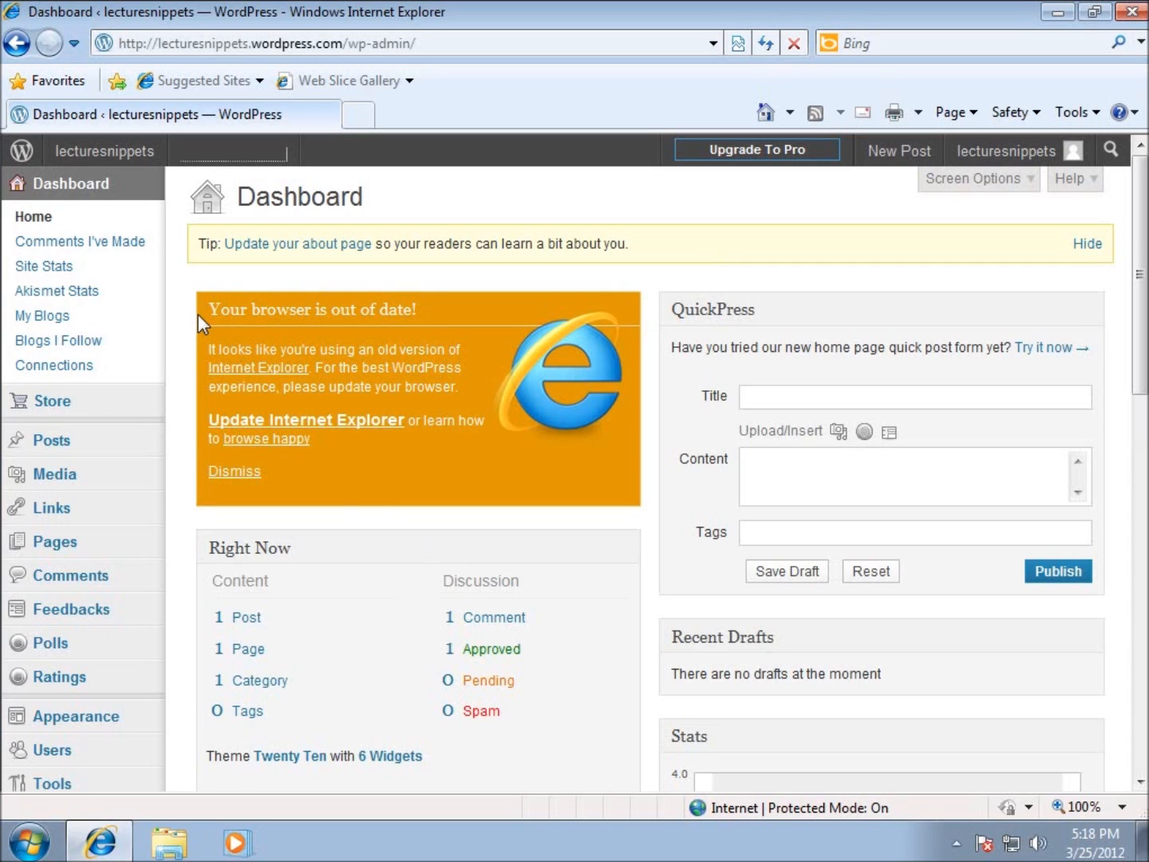
{"action": "mouse_move", "coordinate": [240, 289]}
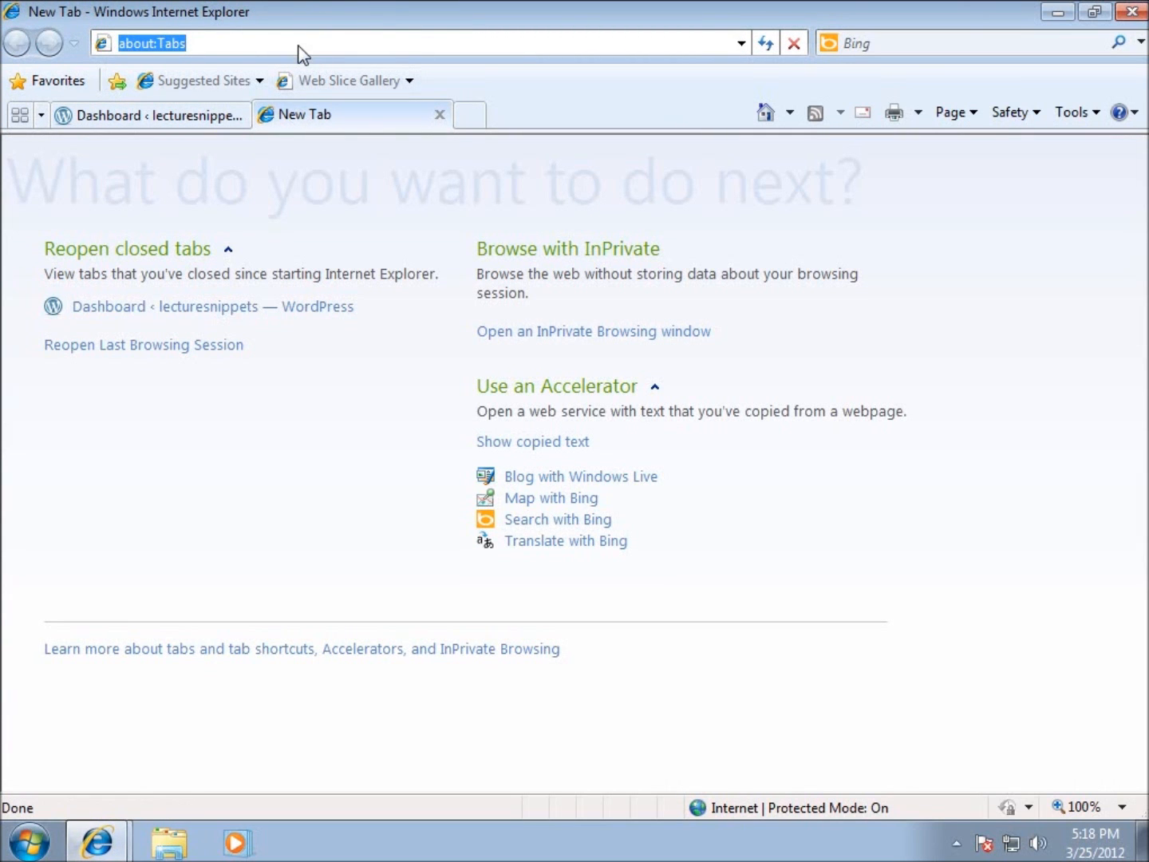
{"action": "type", "text": "http://lecturesnippets.wordpress.com/wp-admin"}
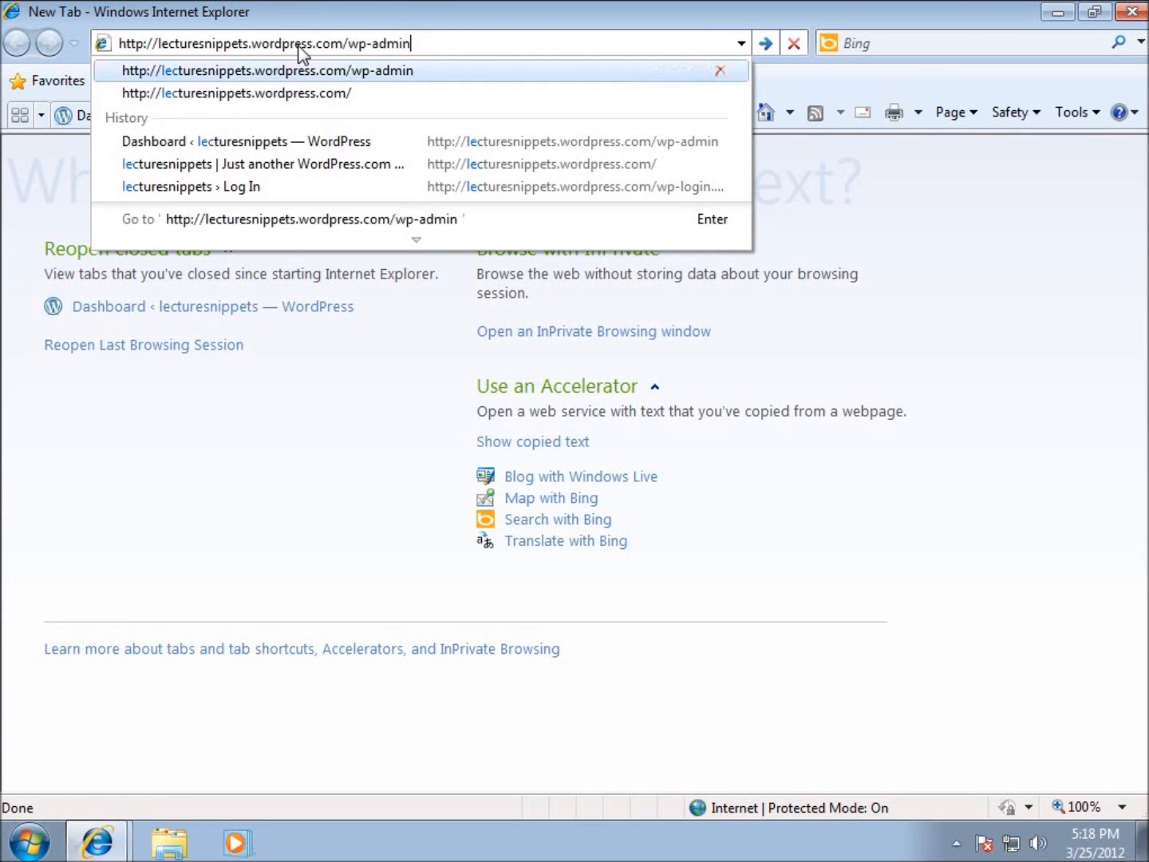
{"action": "left_click", "coordinate": [237, 93]}
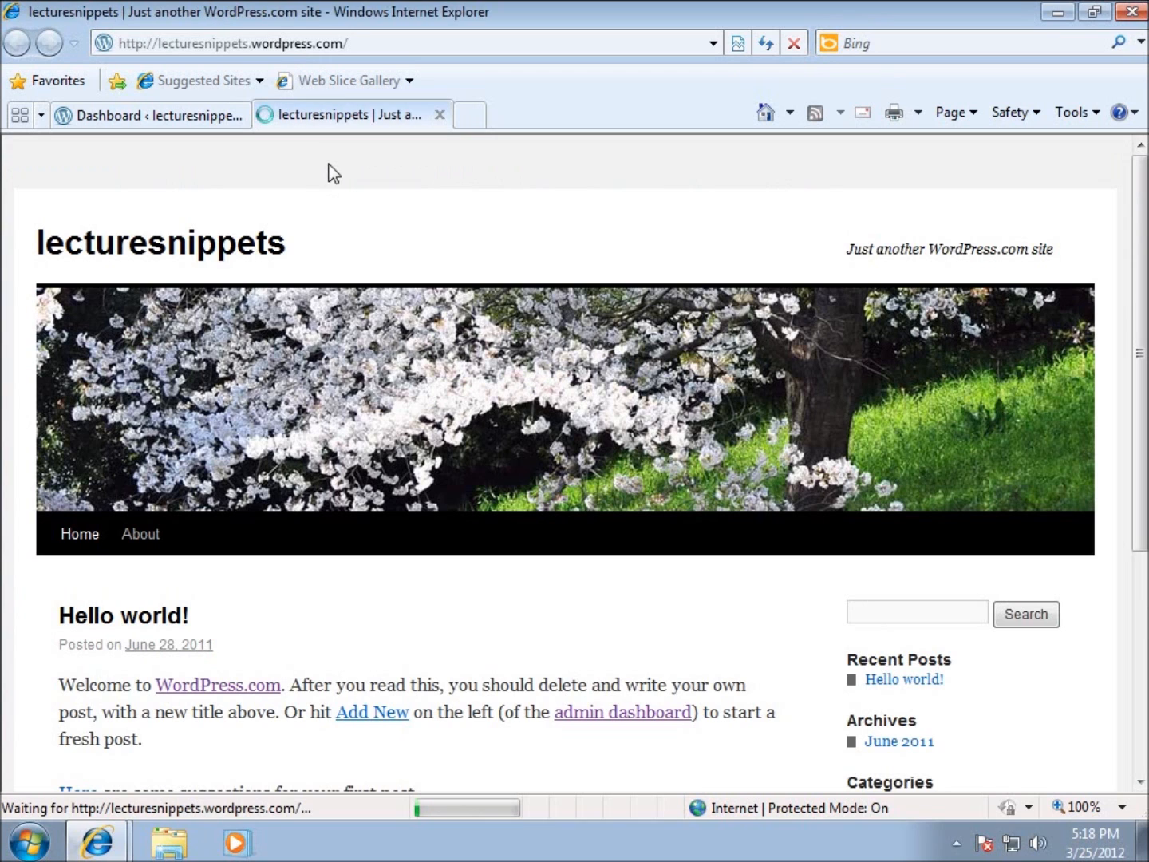
{"action": "left_click", "coordinate": [150, 115]}
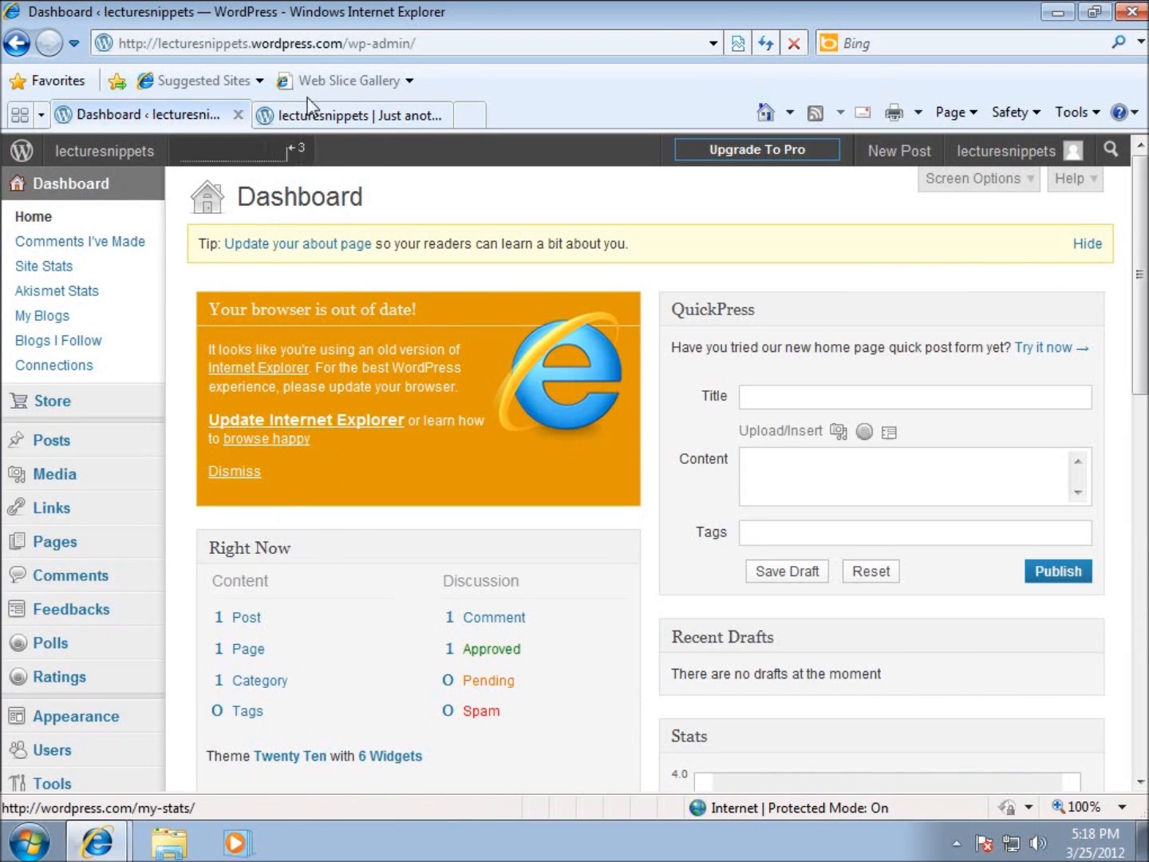
Alternate between the live site tab and the Dashboard tab, ending on the Dashboard.
{"action": "left_click", "coordinate": [352, 115]}
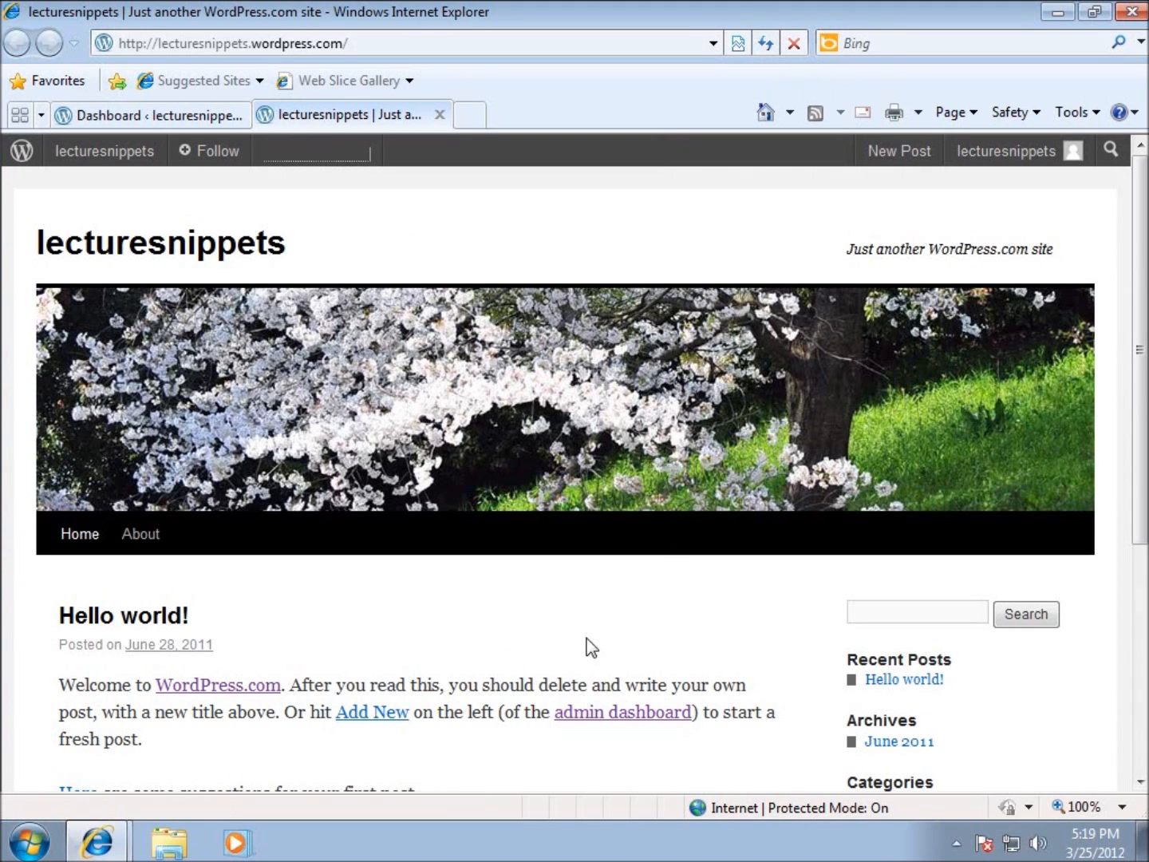
{"action": "left_click", "coordinate": [147, 115]}
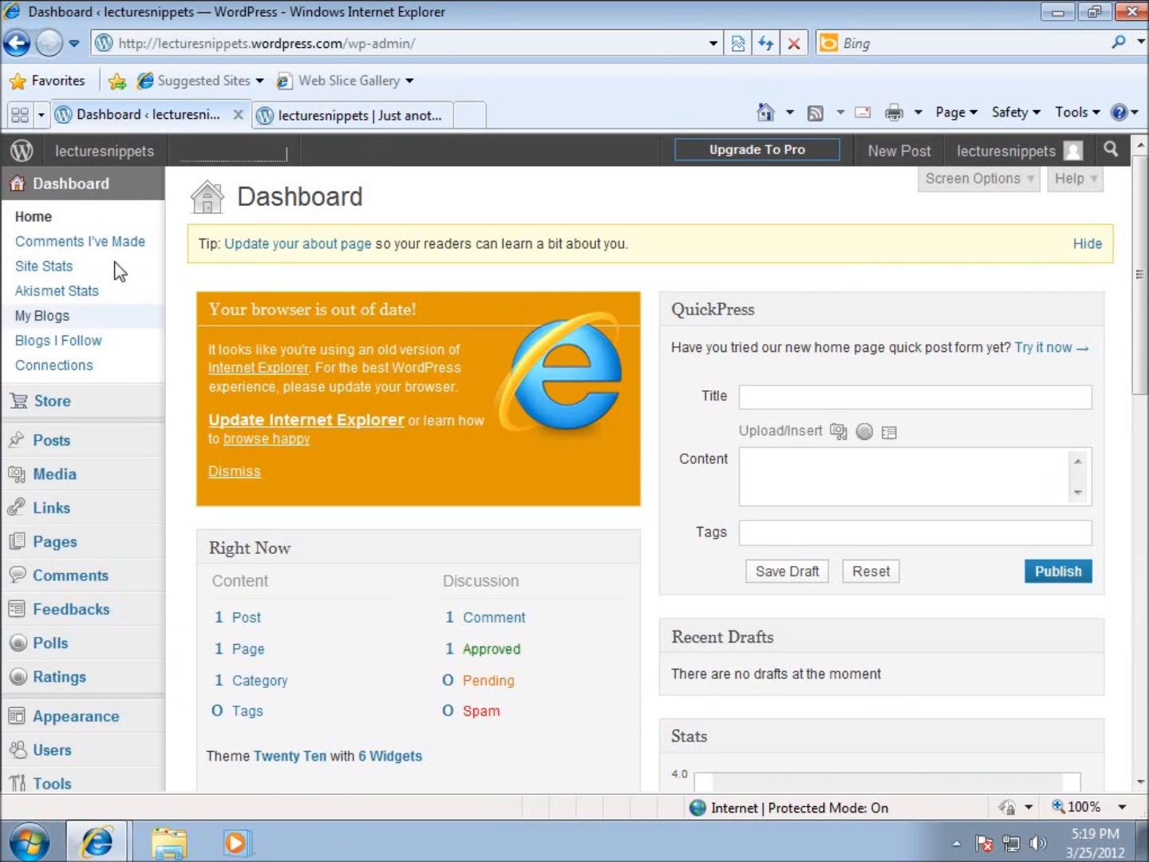
{"action": "left_click", "coordinate": [104, 150]}
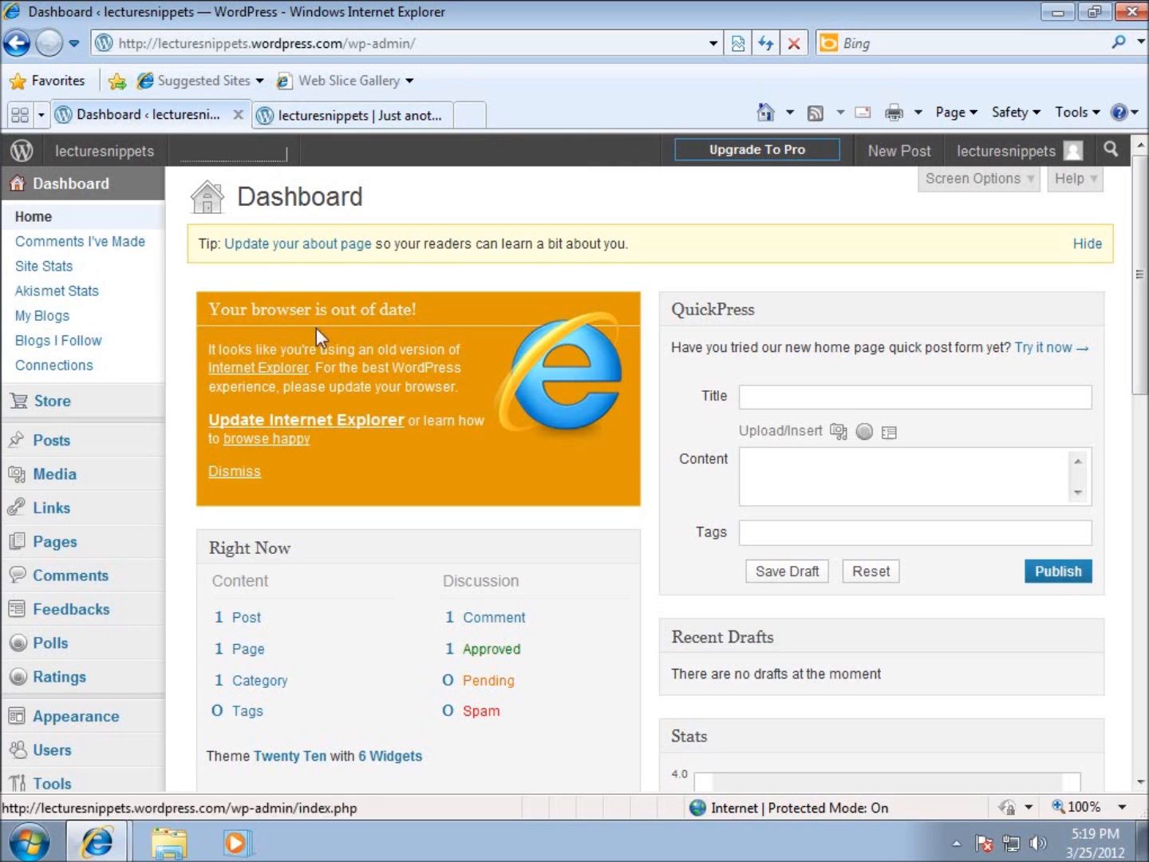
{"action": "left_click", "coordinate": [349, 115]}
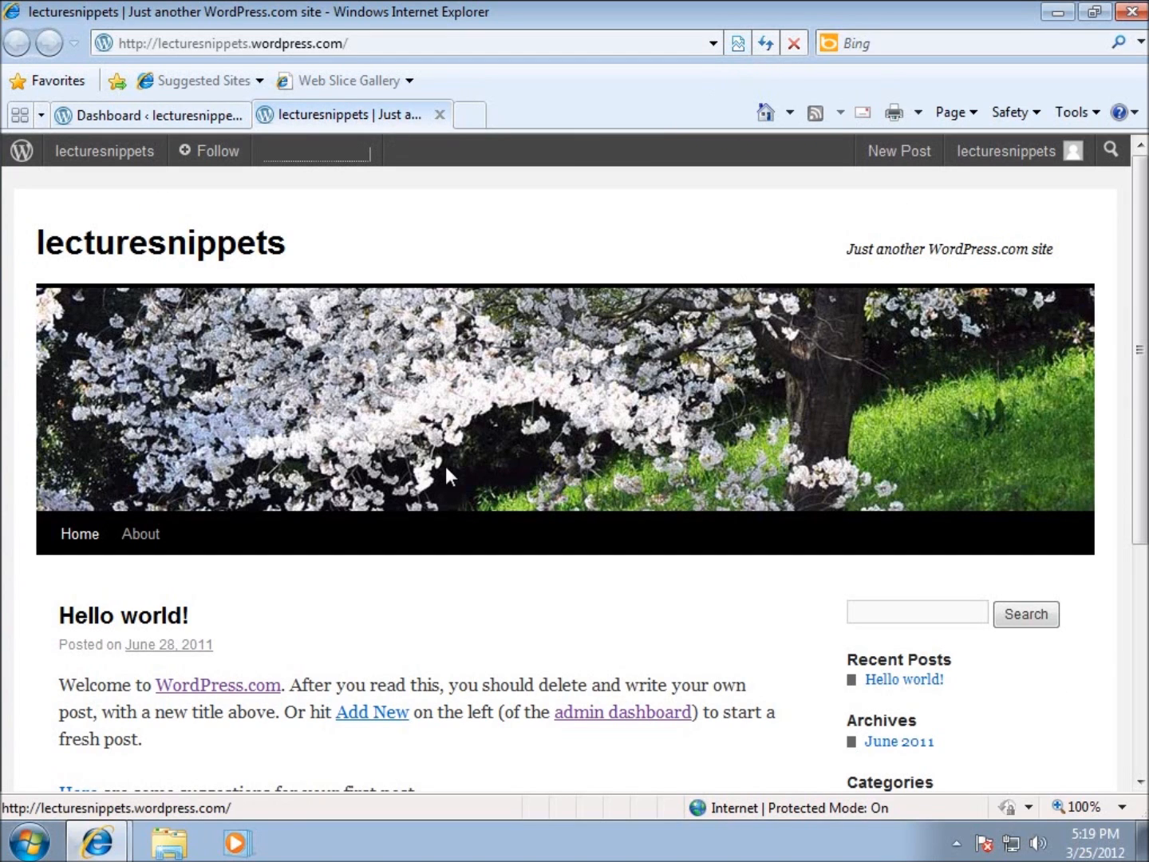
{"action": "mouse_move", "coordinate": [453, 476]}
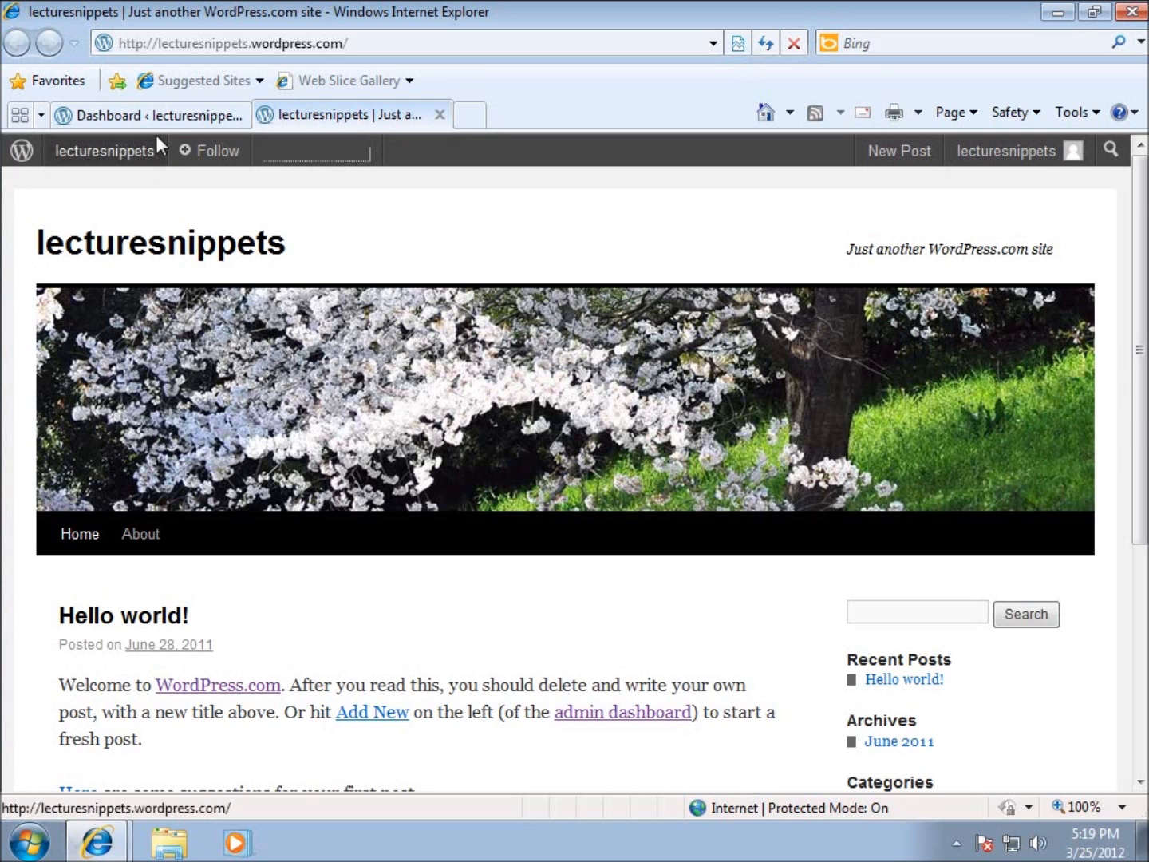
{"action": "left_click", "coordinate": [143, 115]}
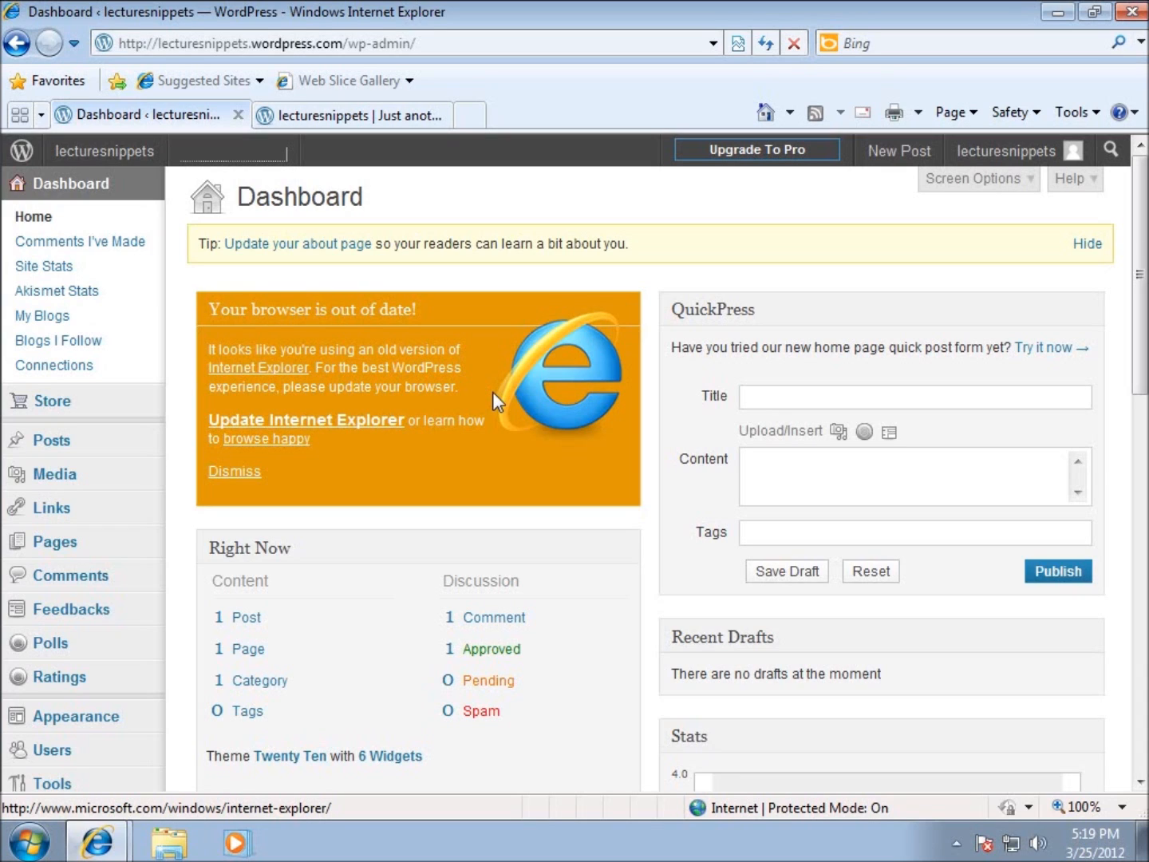
{"action": "mouse_move", "coordinate": [513, 423]}
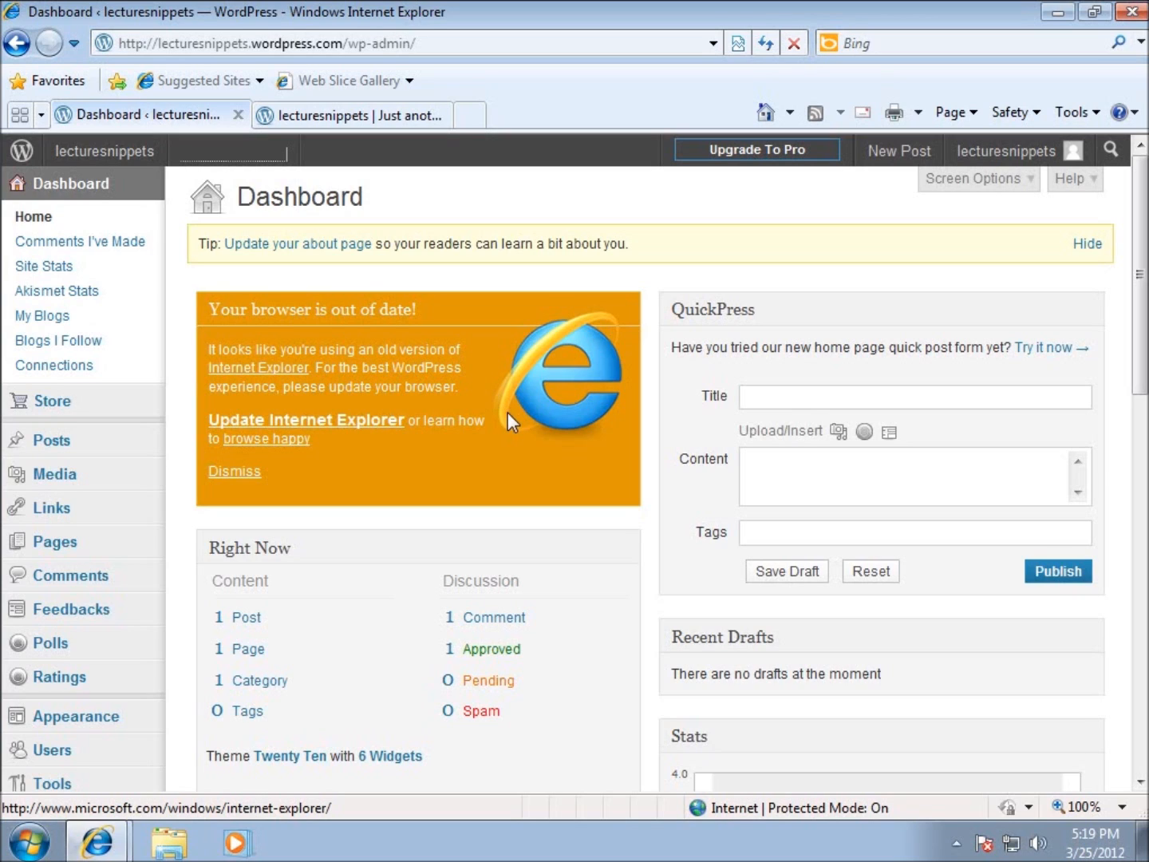